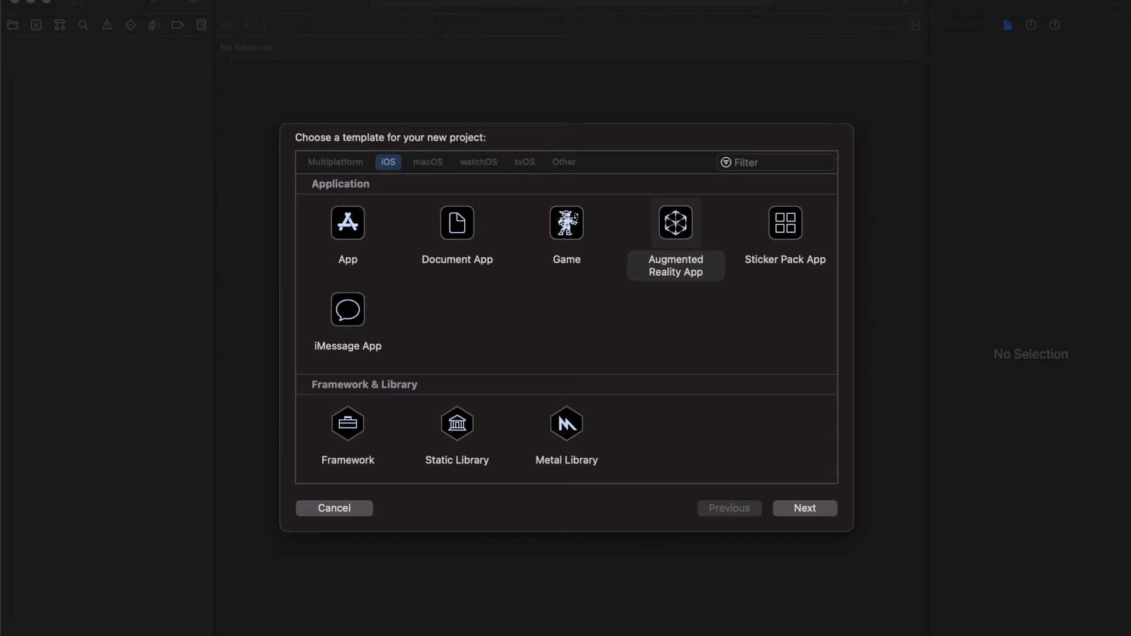
Create an iOS Augmented Reality App project with Product Name RotateScale
{"action": "left_click", "coordinate": [804, 507]}
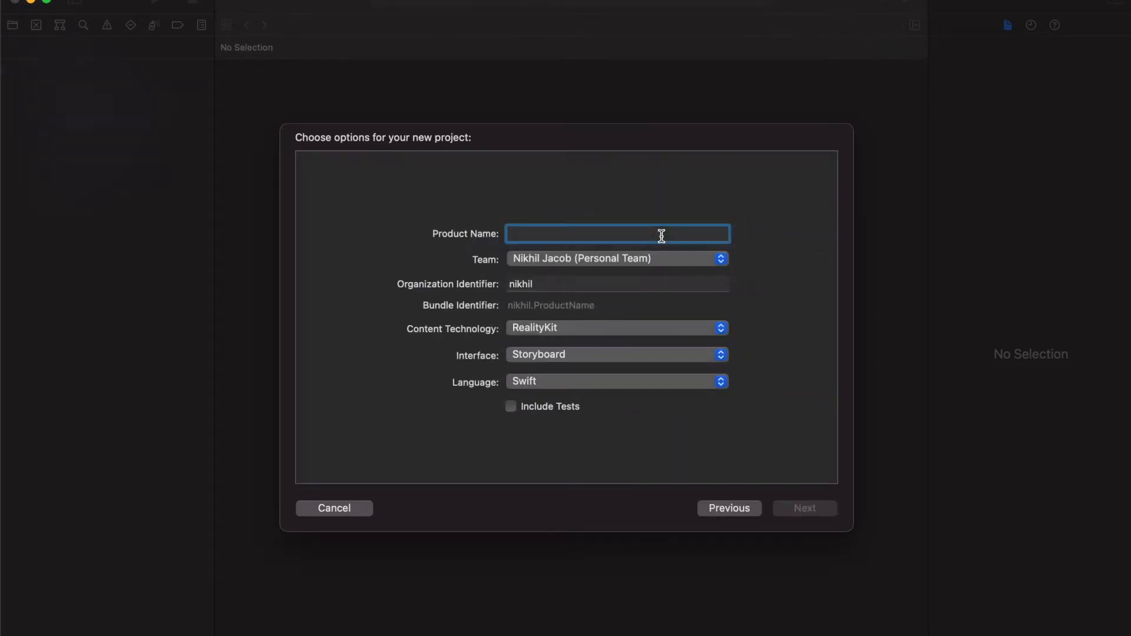
{"action": "type", "text": "RotateScale"}
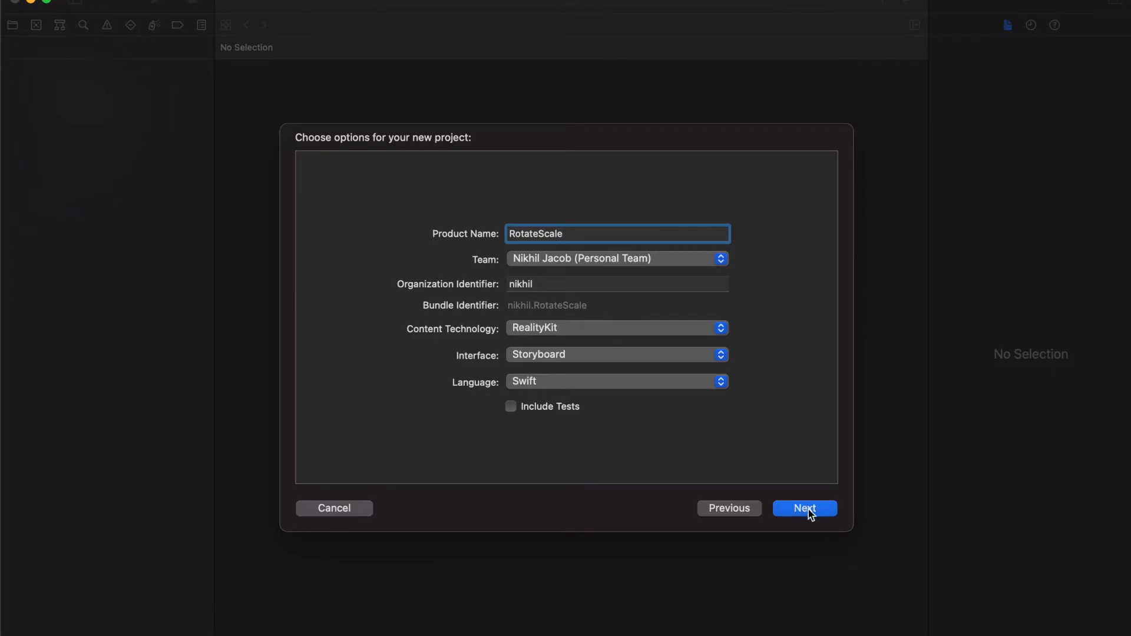
{"action": "left_click", "coordinate": [804, 508]}
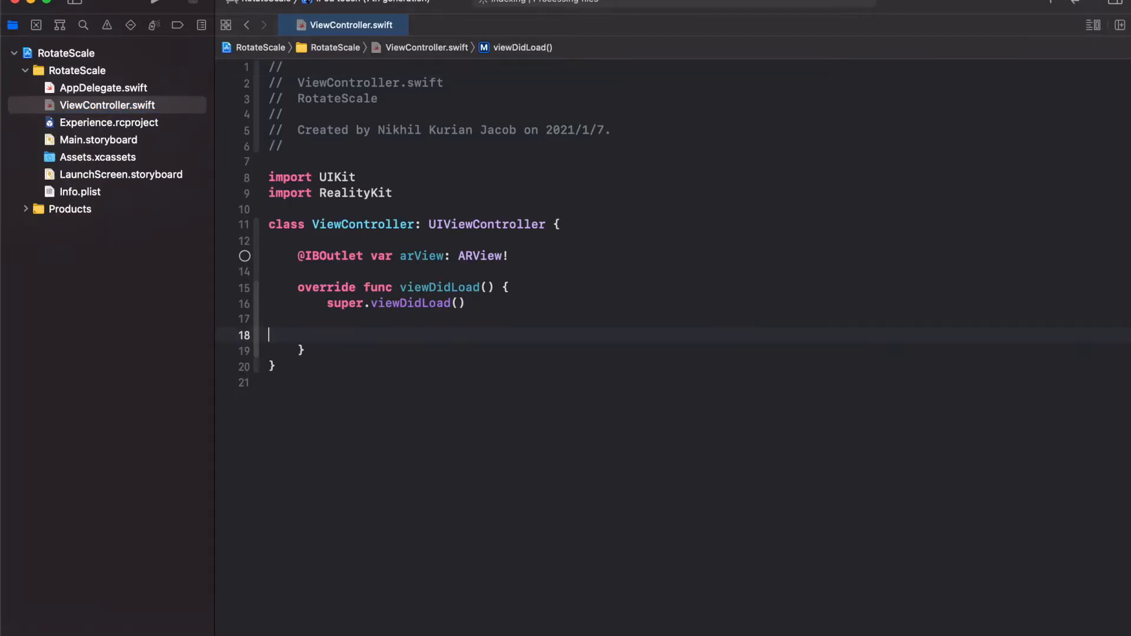
Write comments //1. Create Box, //2. Place sphere, //3. Install gestures in viewDidLoad and begin a func
{"action": "key", "text": "Return"}
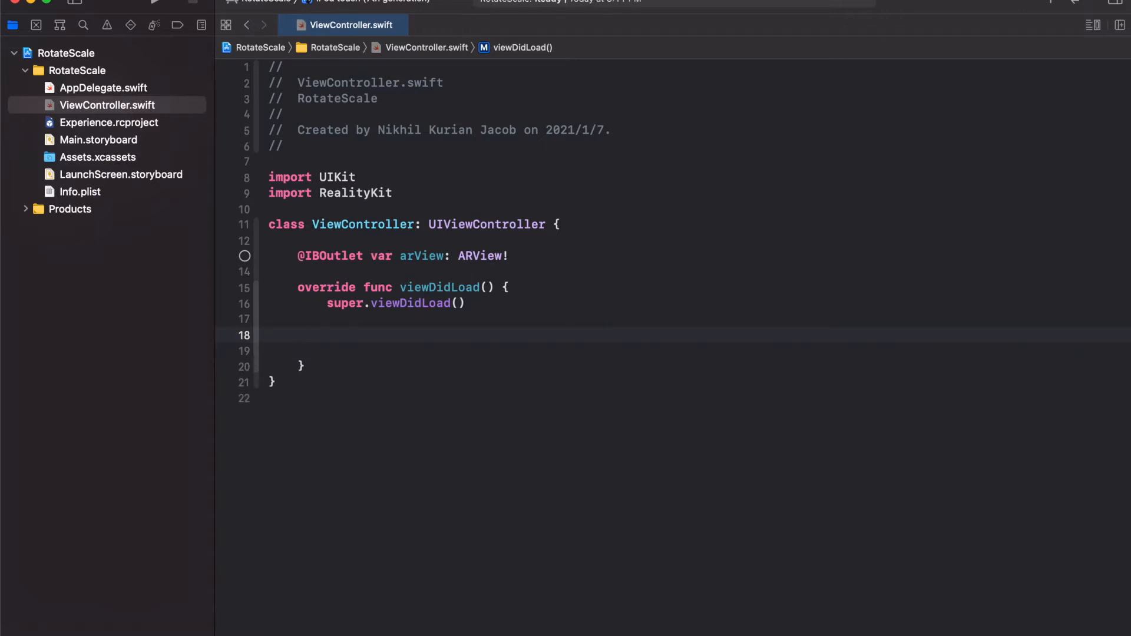
{"action": "type", "text": "//"}
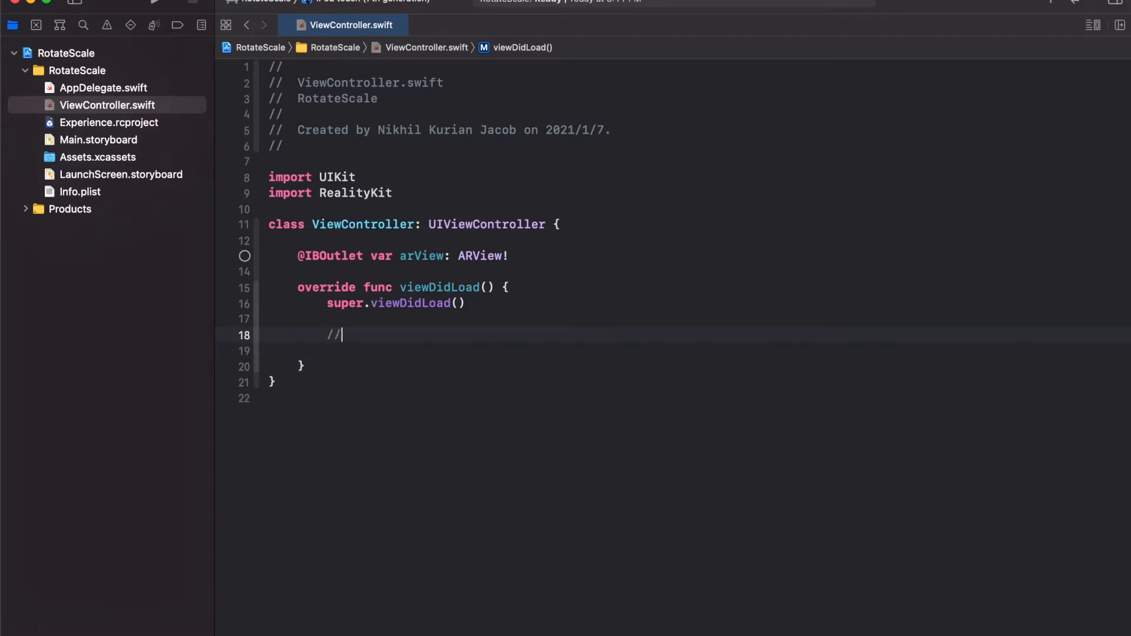
{"action": "type", "text": "1. Create Box"}
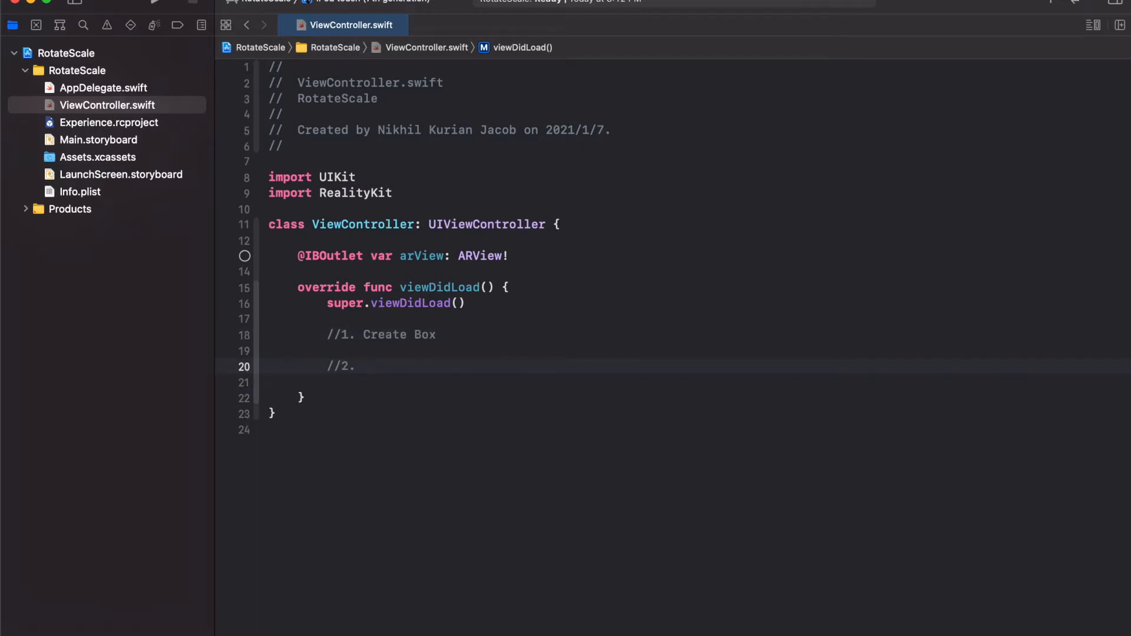
{"action": "type", "text": "Place sphere"}
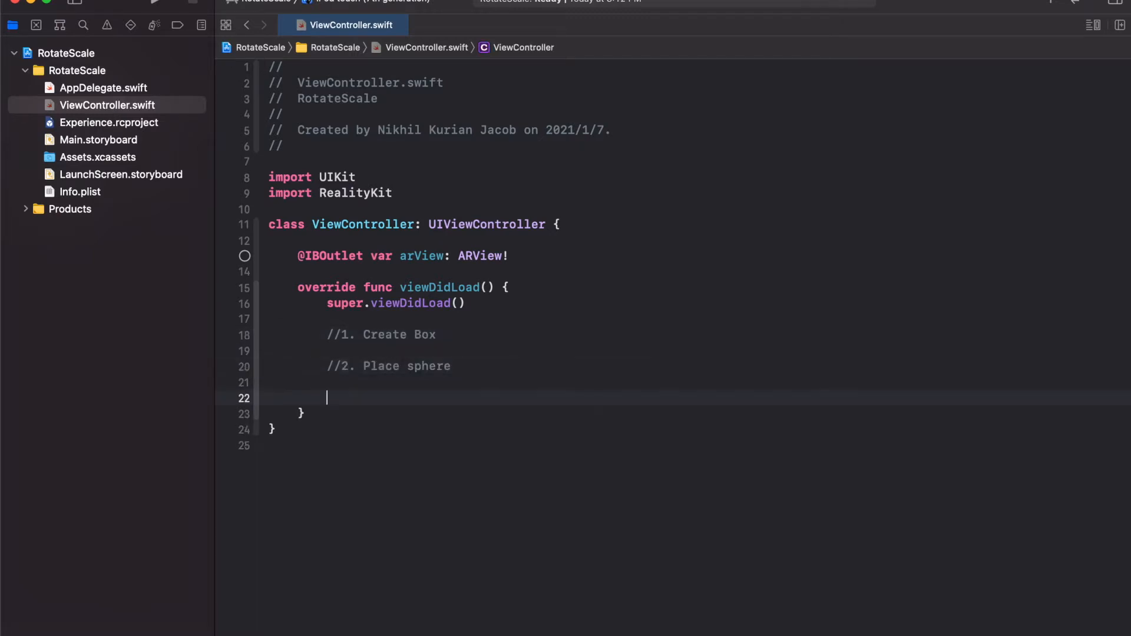
{"action": "type", "text": "//3."}
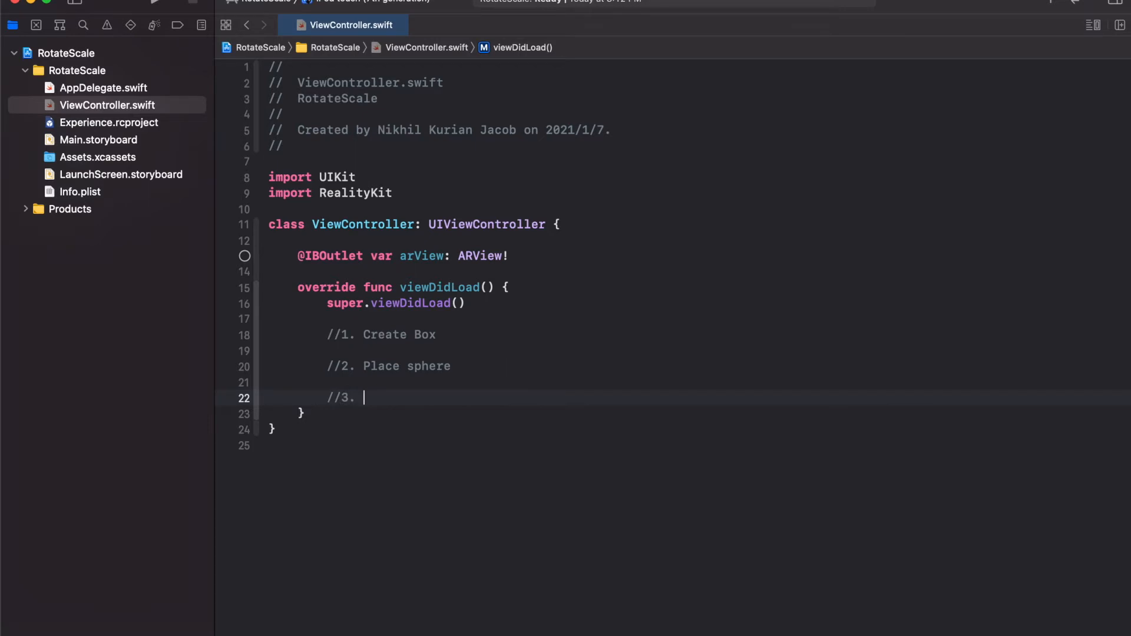
{"action": "type", "text": "Install"}
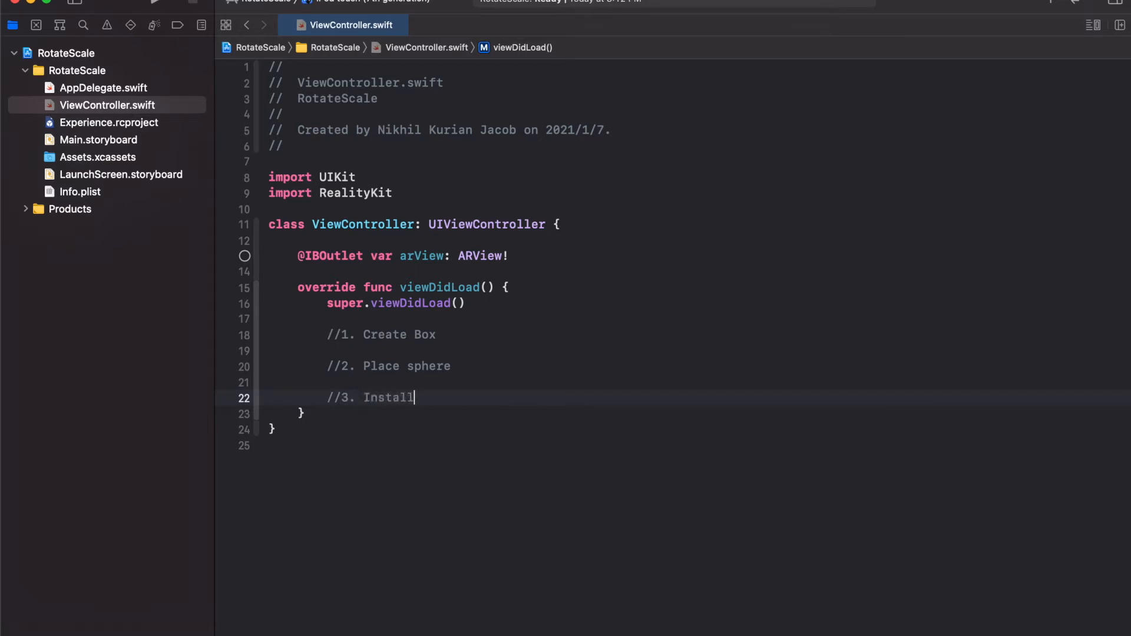
{"action": "type", "text": "gestures"}
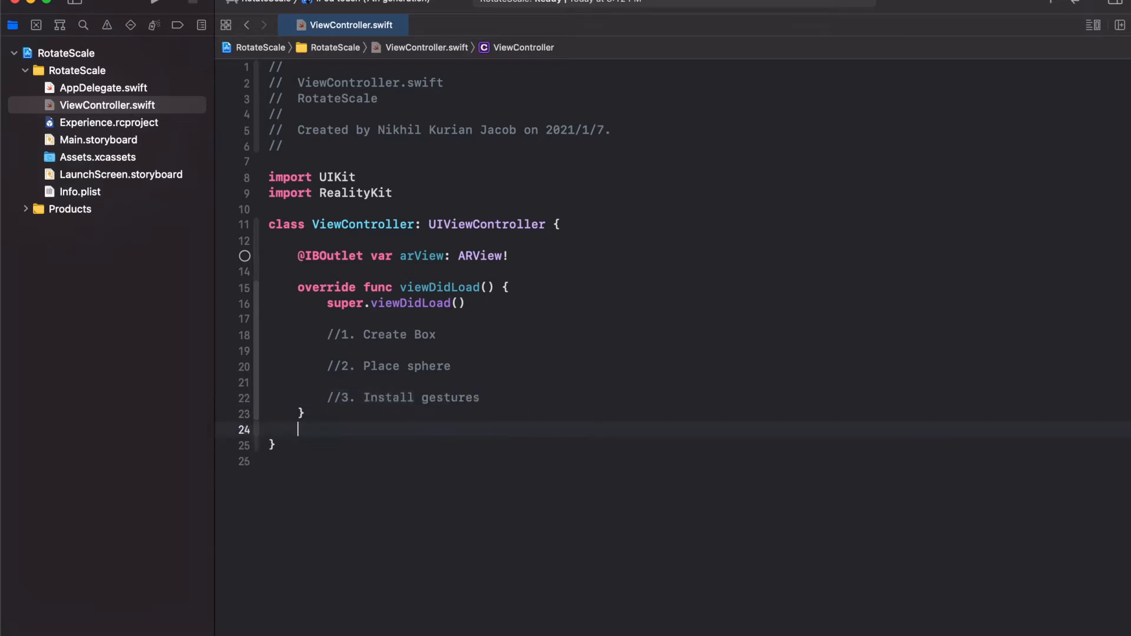
{"action": "type", "text": "fun"}
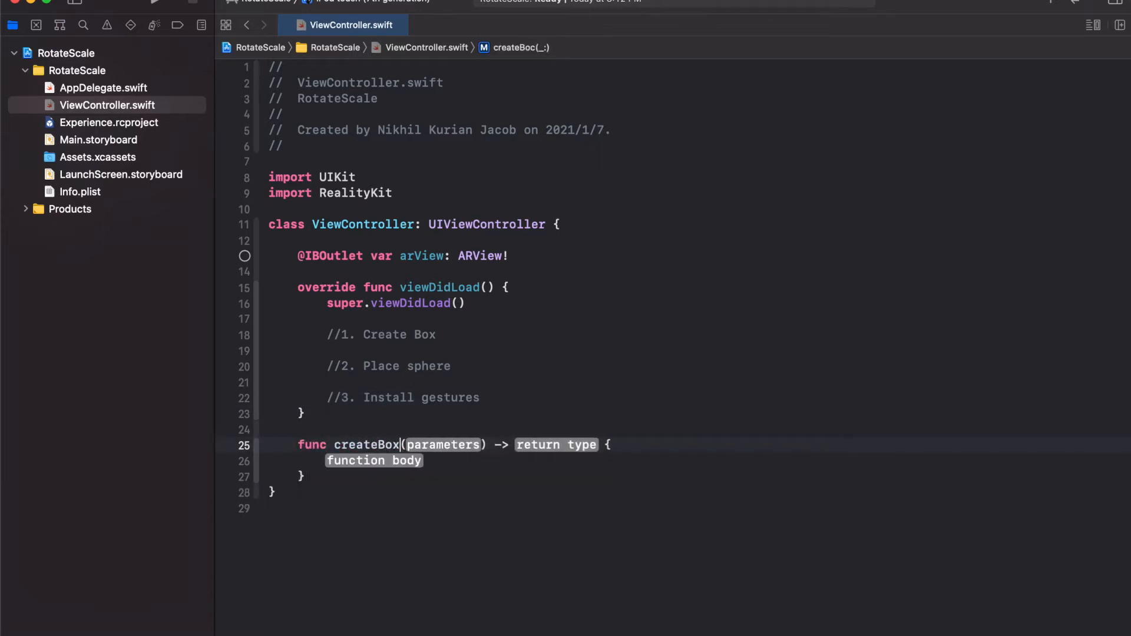
Declare createBox() -> ModelEntity and build a box mesh with MeshResource.generateBox size 0.5
{"action": "key", "text": "delete"}
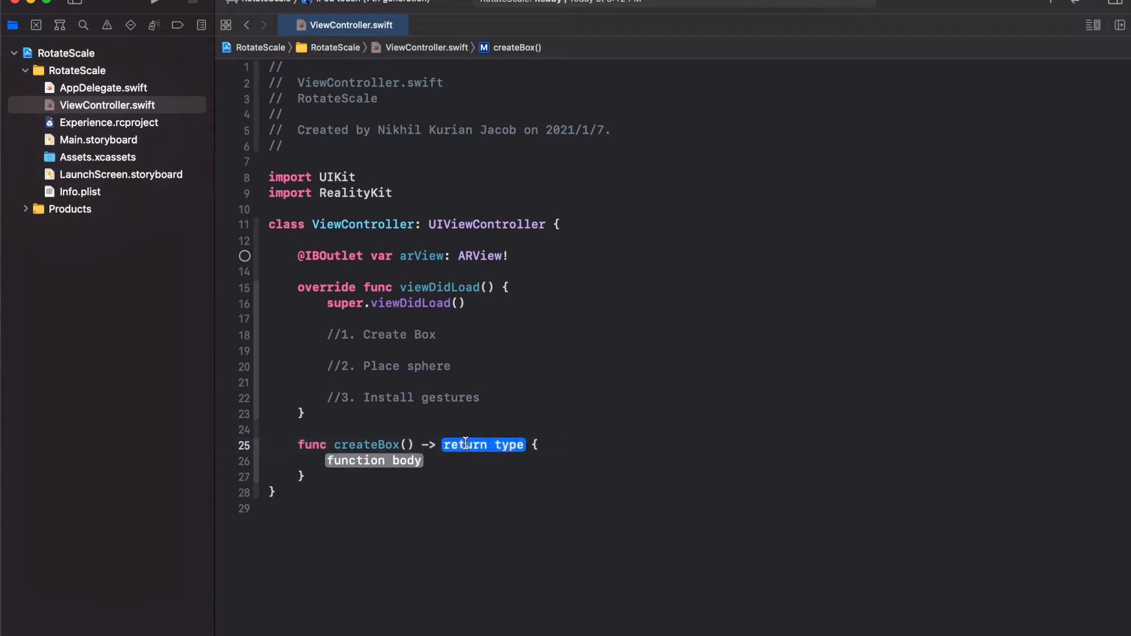
{"action": "type", "text": "ModelEntity"}
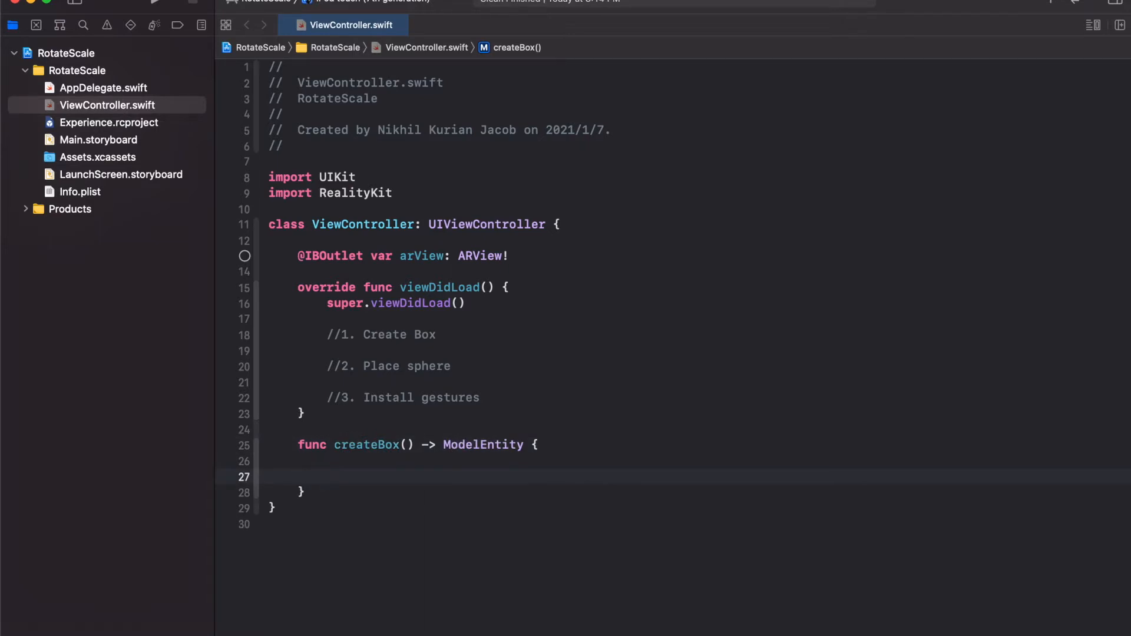
{"action": "type", "text": "let box ="}
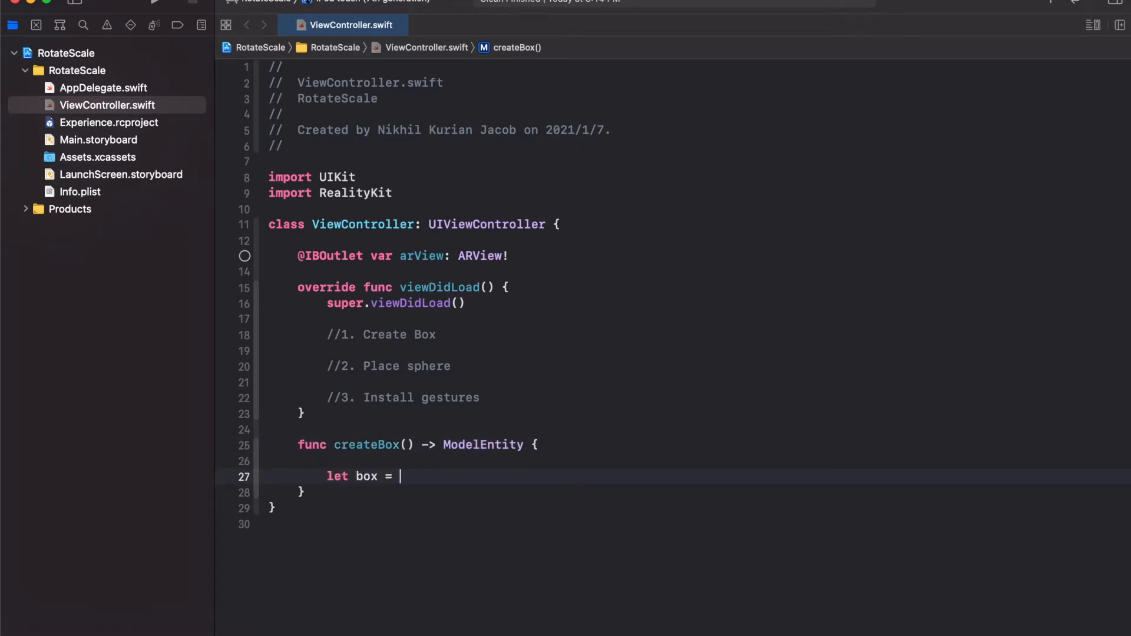
{"action": "type", "text": "MeshResource.generateBox(size: Float"}
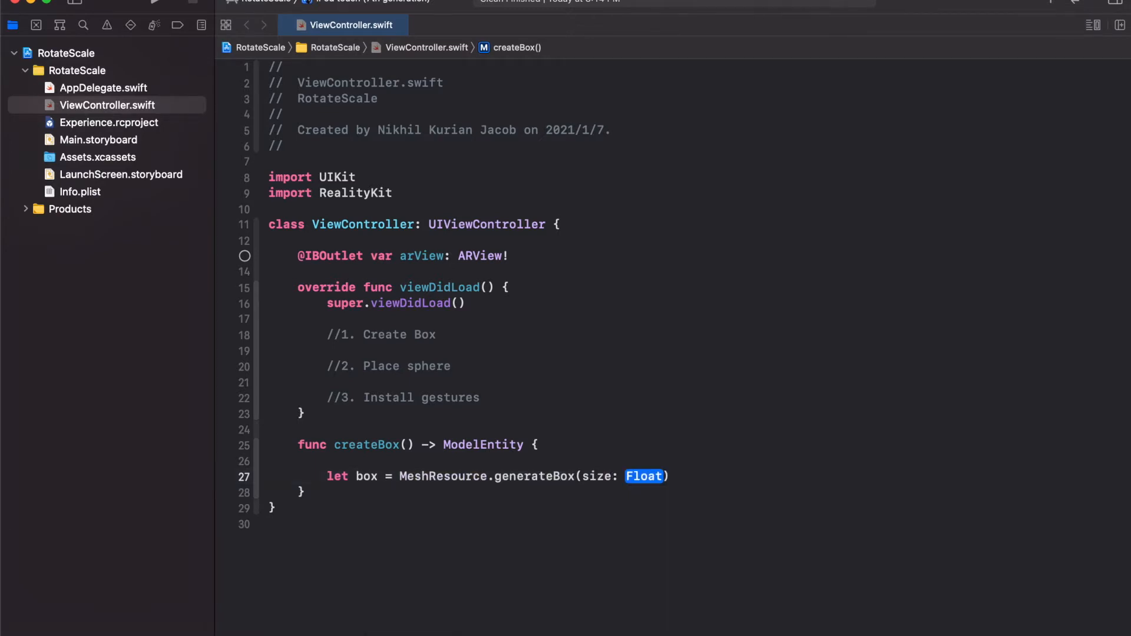
{"action": "type", "text": "0.5"}
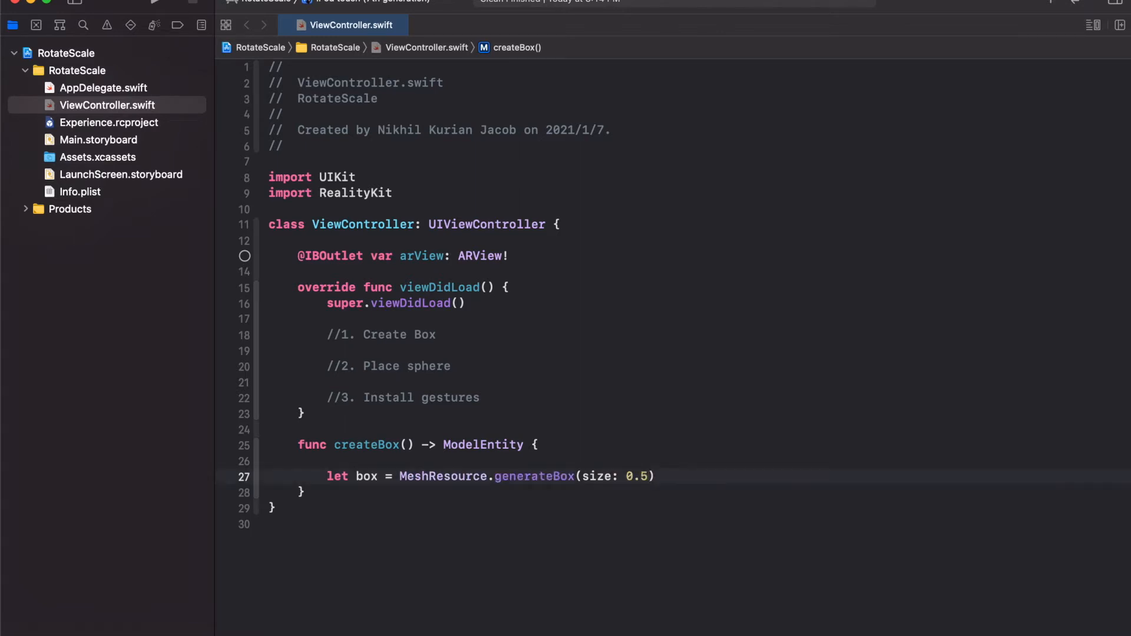
{"action": "left_click", "coordinate": [679, 476]}
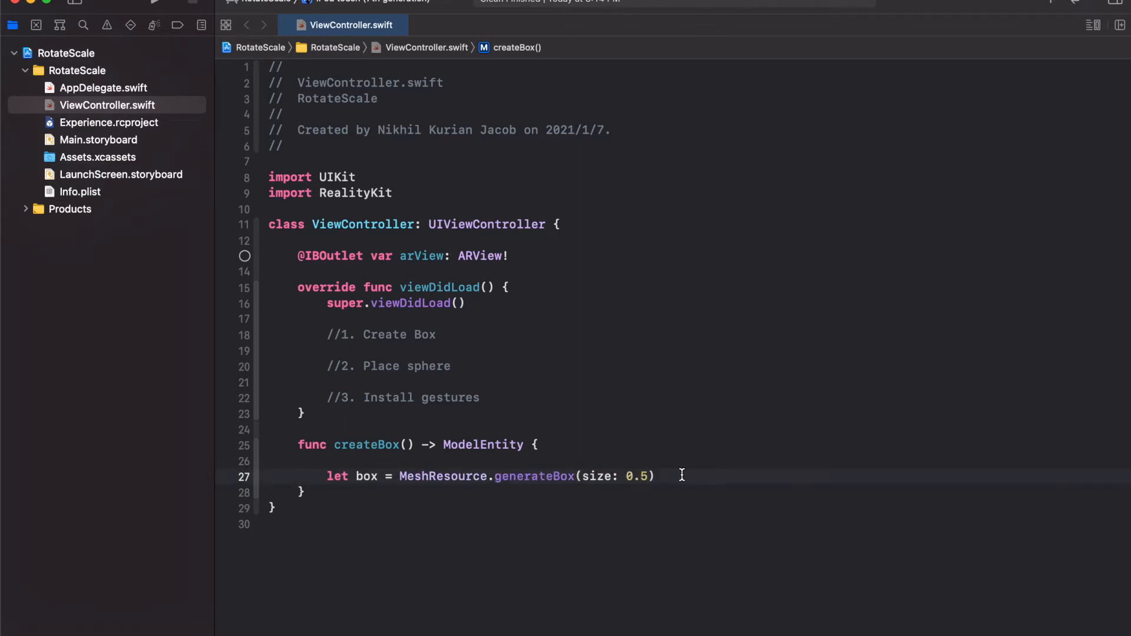
{"action": "key", "text": "Return"}
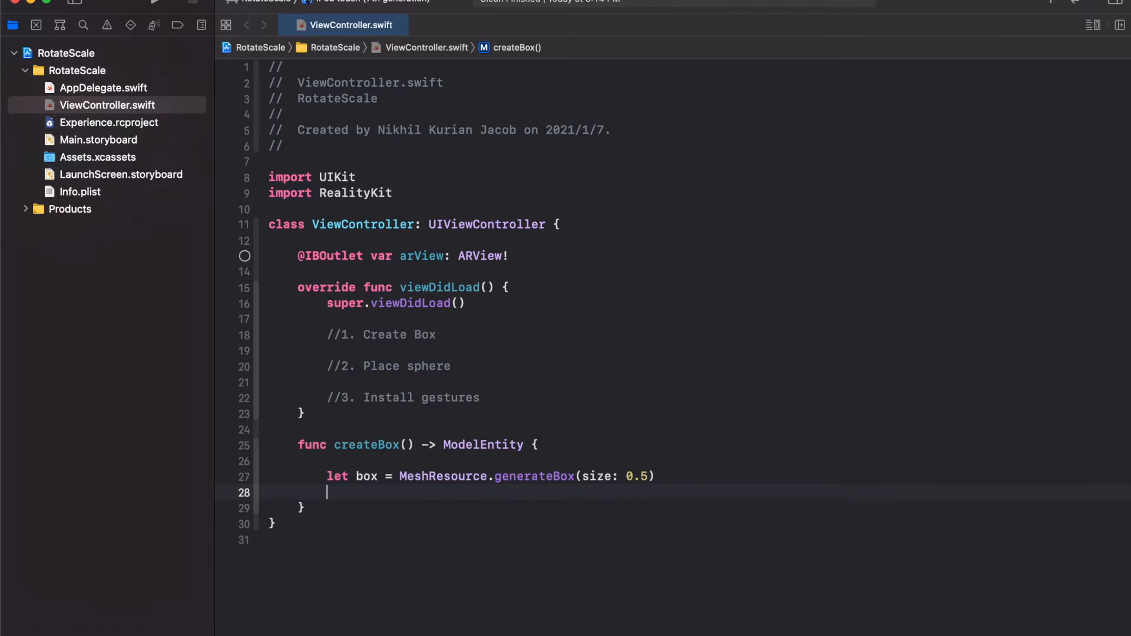
Add boxMaterial as SimpleMaterial(color: .blue, roughness: 0, isMetallic: true)
{"action": "type", "text": "let boxM"}
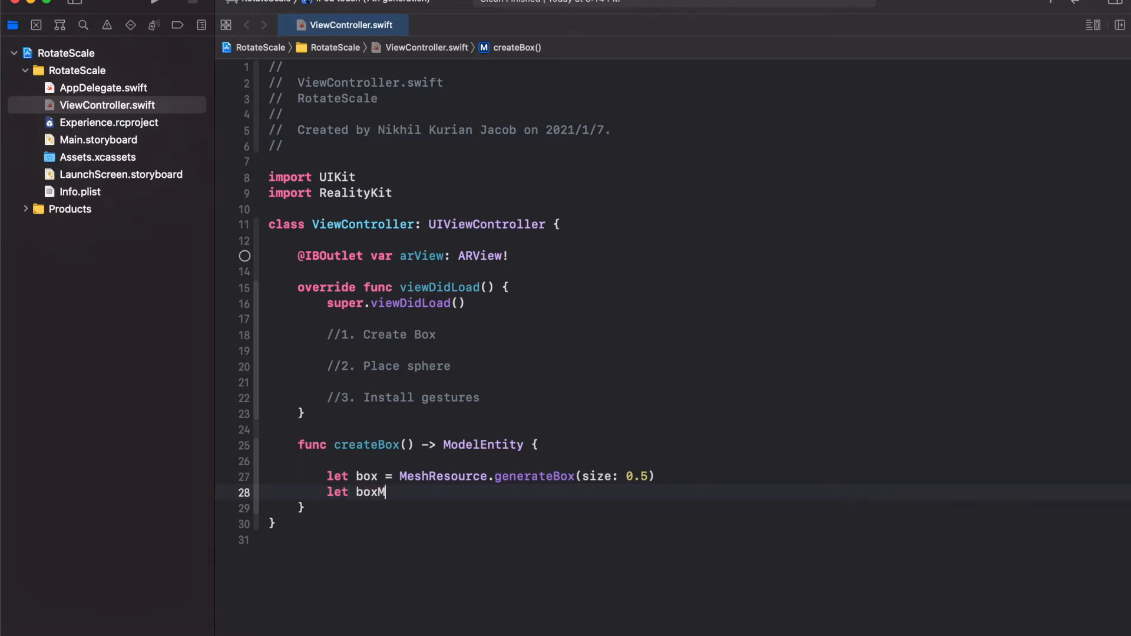
{"action": "type", "text": "aterial ="}
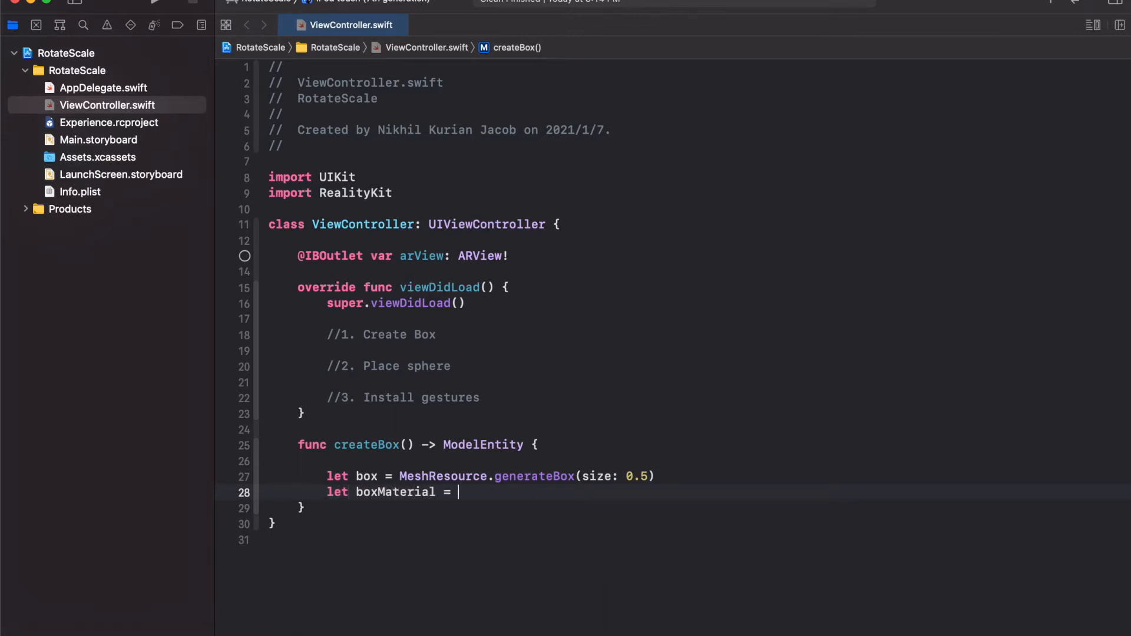
{"action": "type", "text": "SimpleMaterial("}
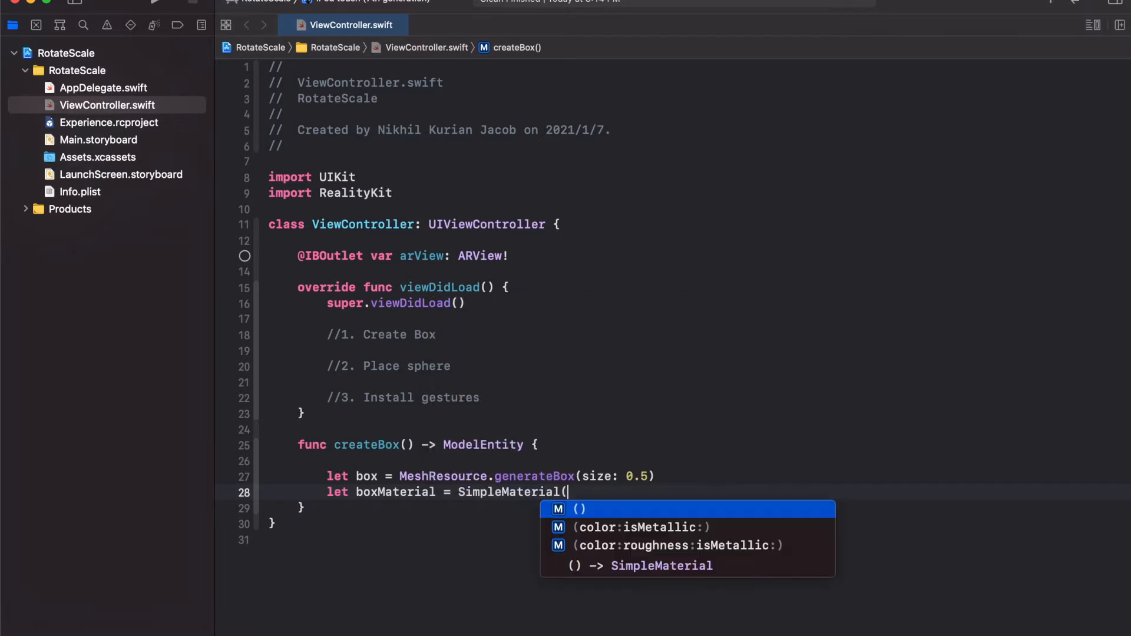
{"action": "left_click", "coordinate": [678, 544]}
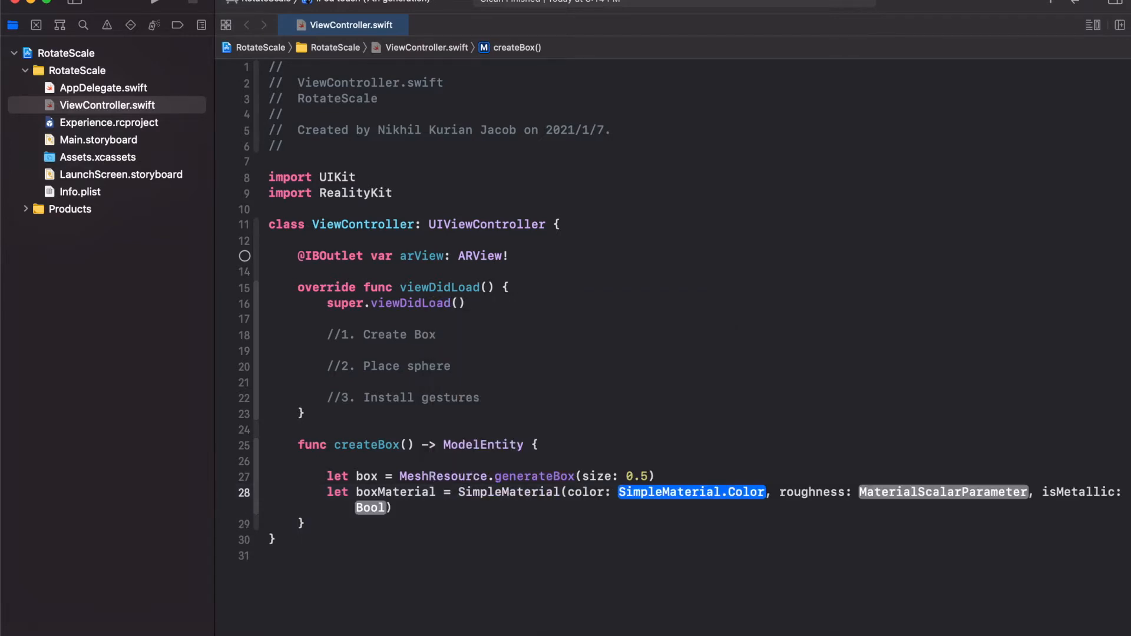
{"action": "type", "text": ".blu"}
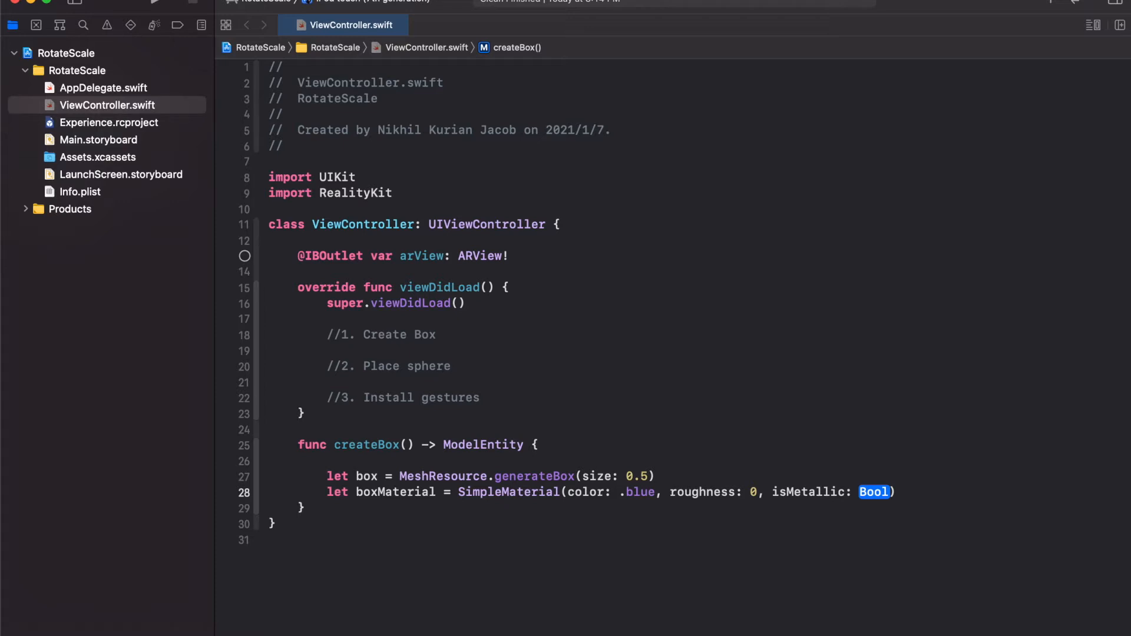
{"action": "type", "text": "true"}
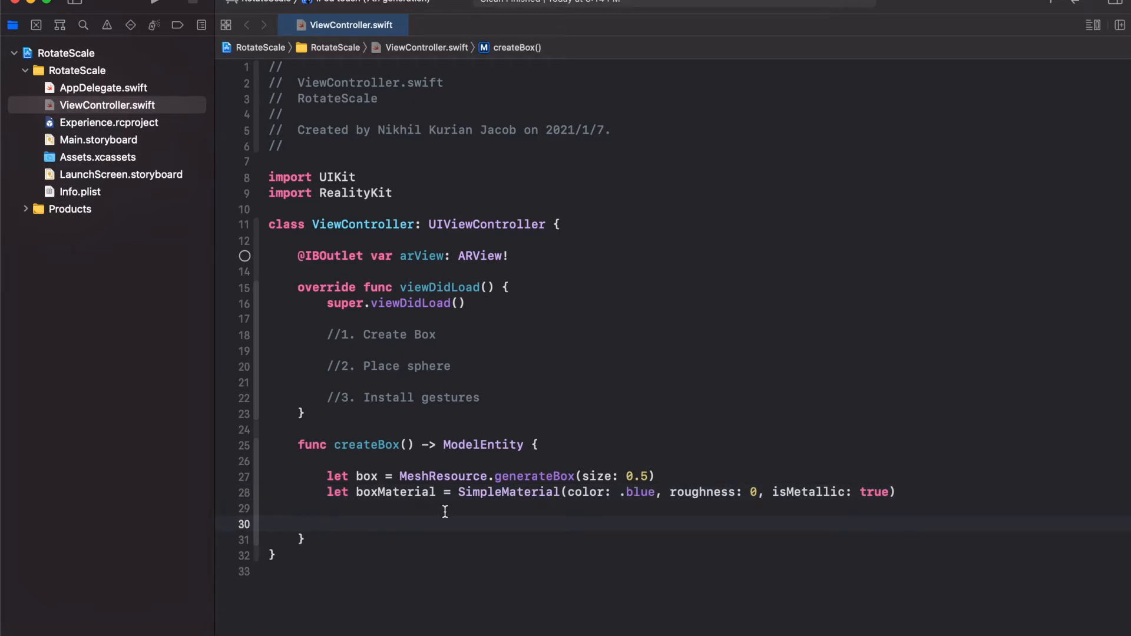
Create boxEntity from the box mesh and boxMaterial and return it
{"action": "type", "text": "let boxEntity = ModelEntity(mesh:"}
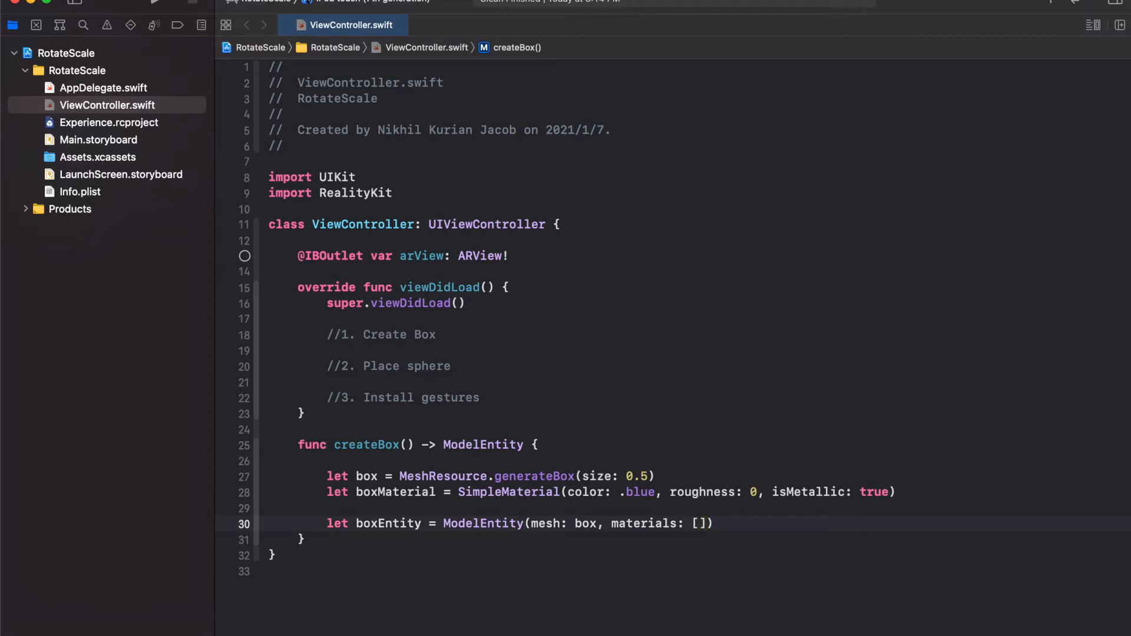
{"action": "type", "text": "box"}
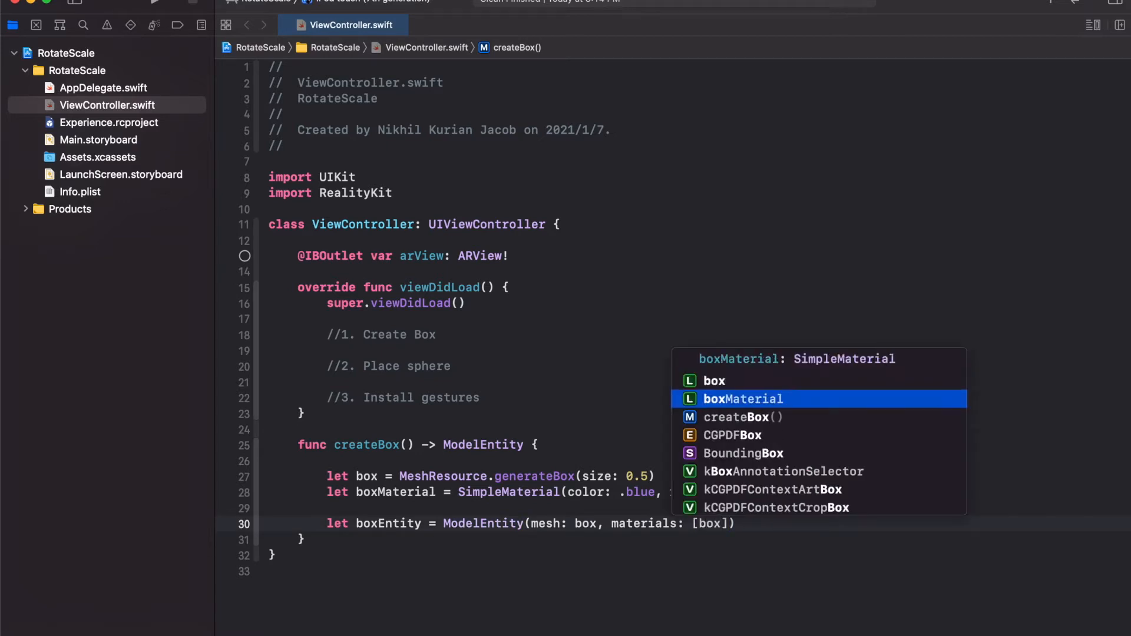
{"action": "key", "text": "Return"}
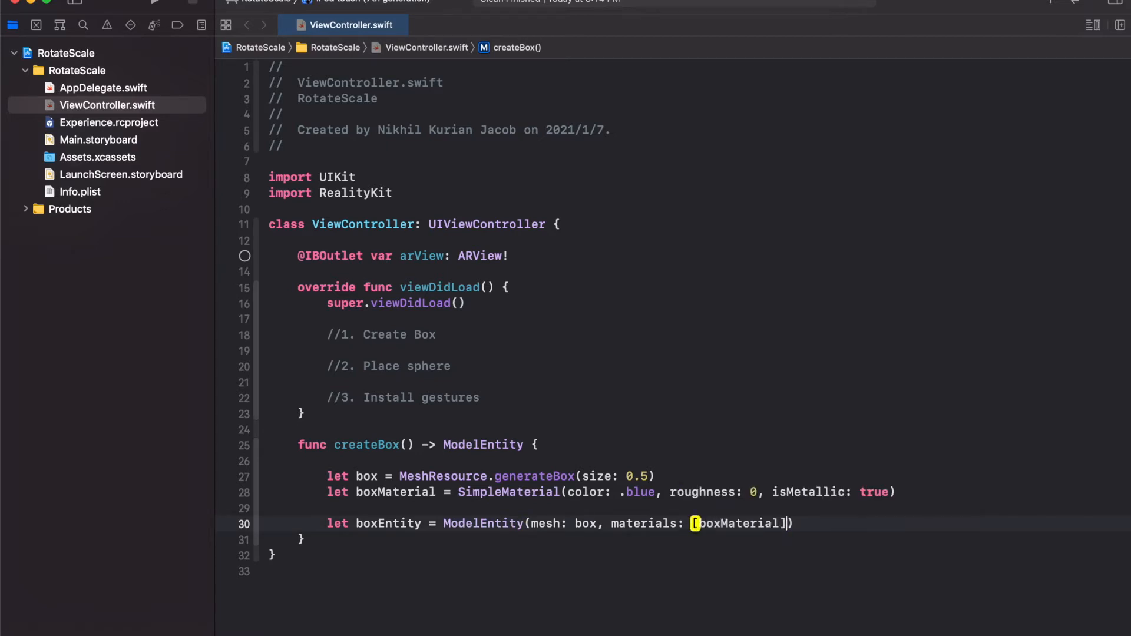
{"action": "key", "text": "return"}
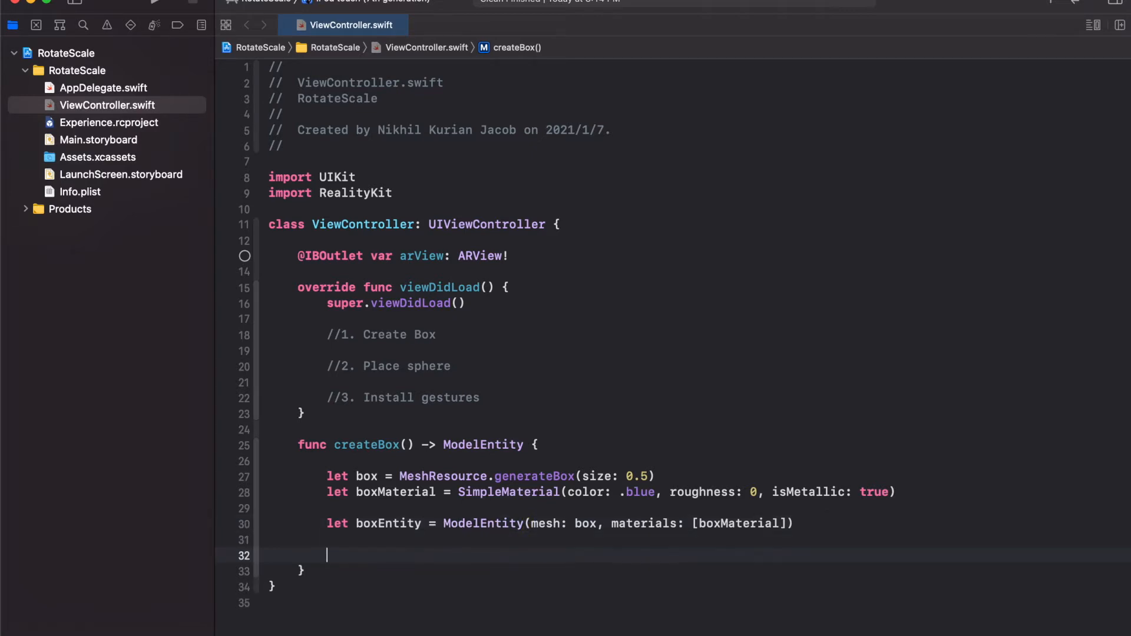
{"action": "type", "text": "return boxEntity"}
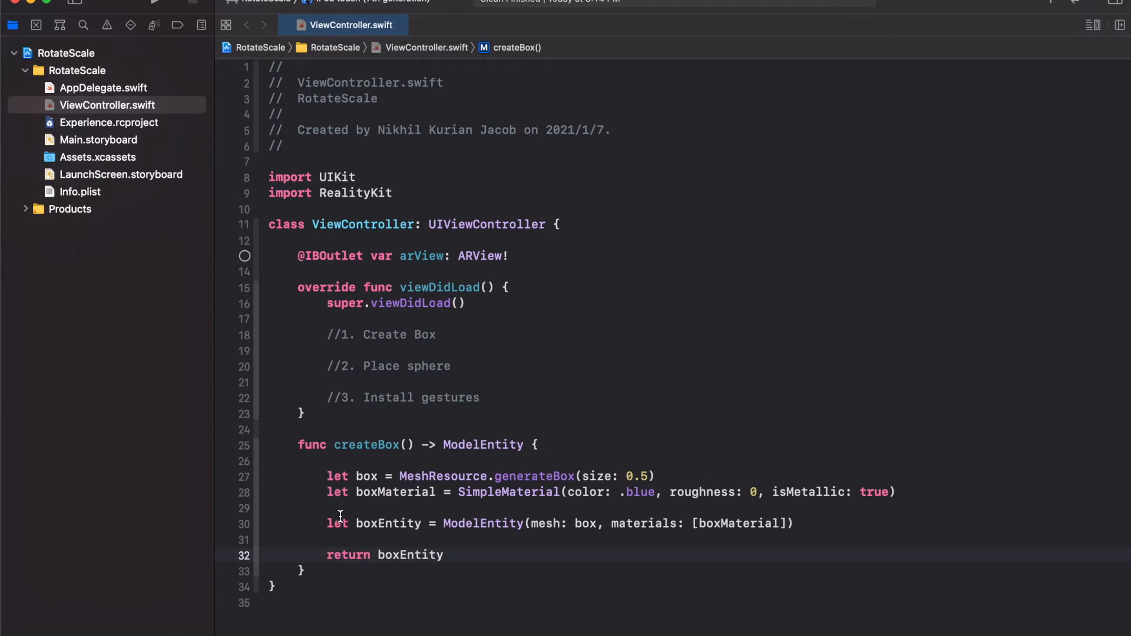
{"action": "mouse_move", "coordinate": [258, 455]}
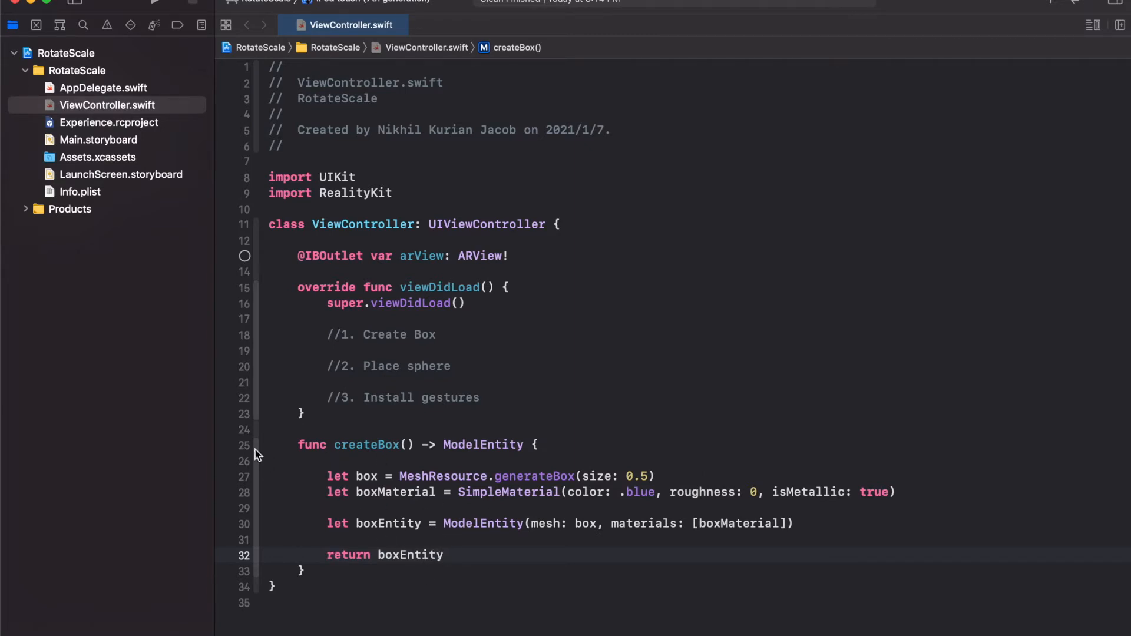
Fold createBox and write let box = createBox() under the Create Box comment
{"action": "left_click", "coordinate": [246, 444]}
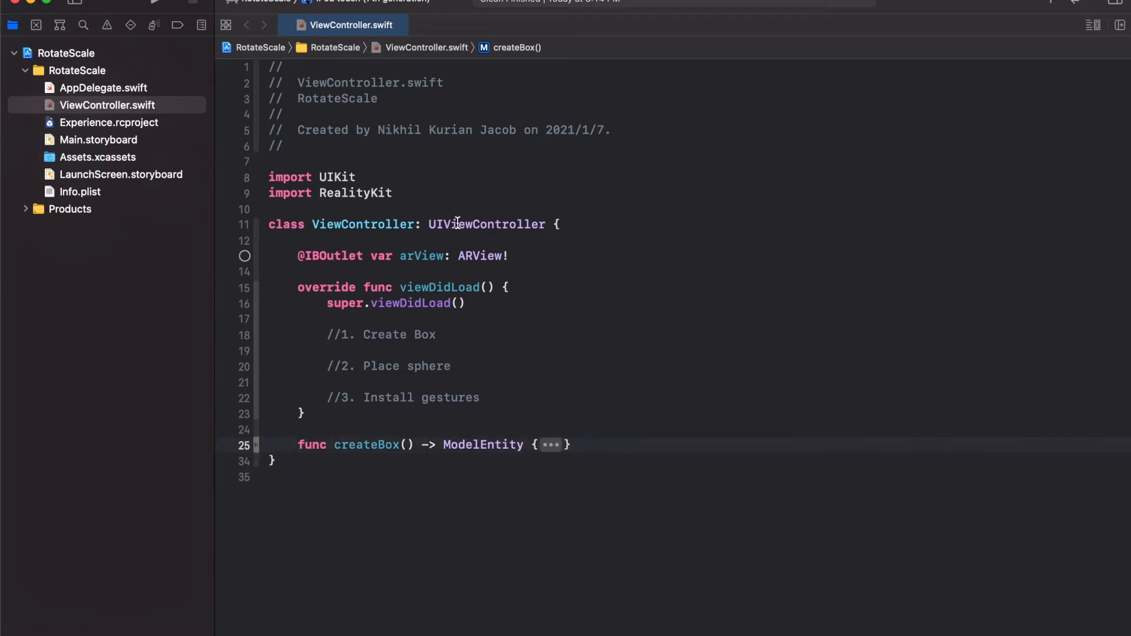
{"action": "left_click", "coordinate": [445, 335]}
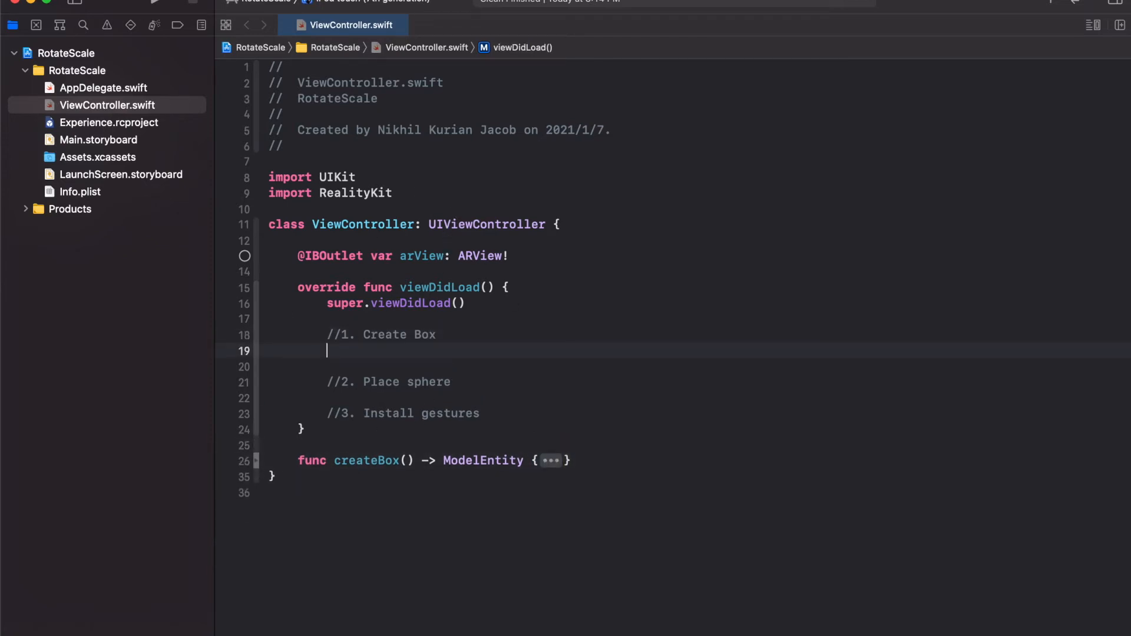
{"action": "type", "text": "let"}
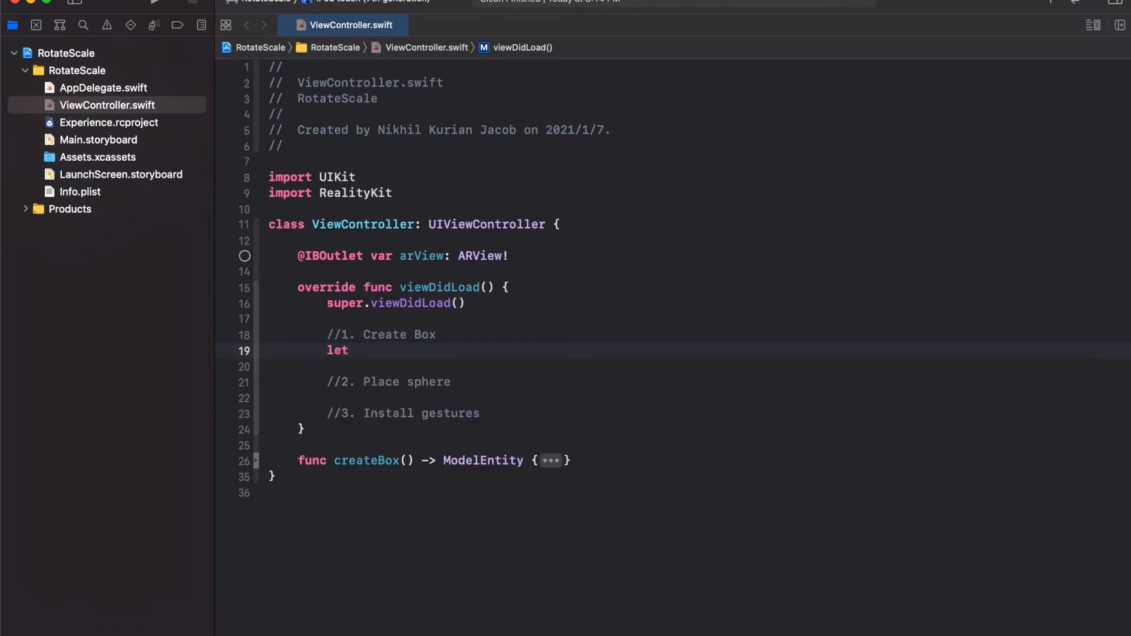
{"action": "type", "text": "box ="}
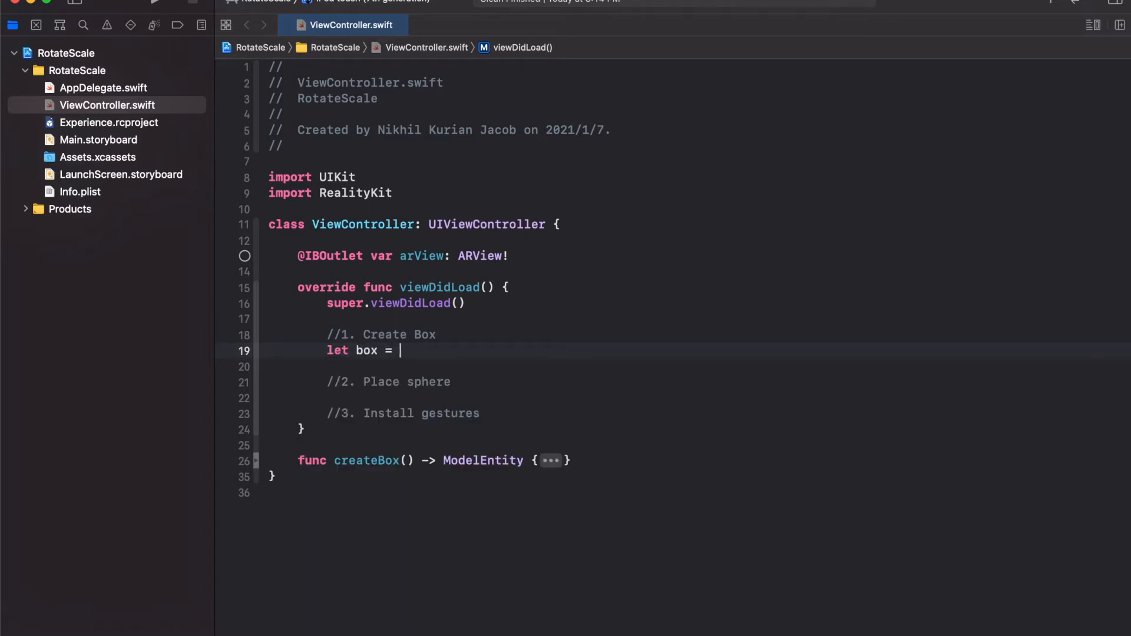
{"action": "type", "text": "createBox("}
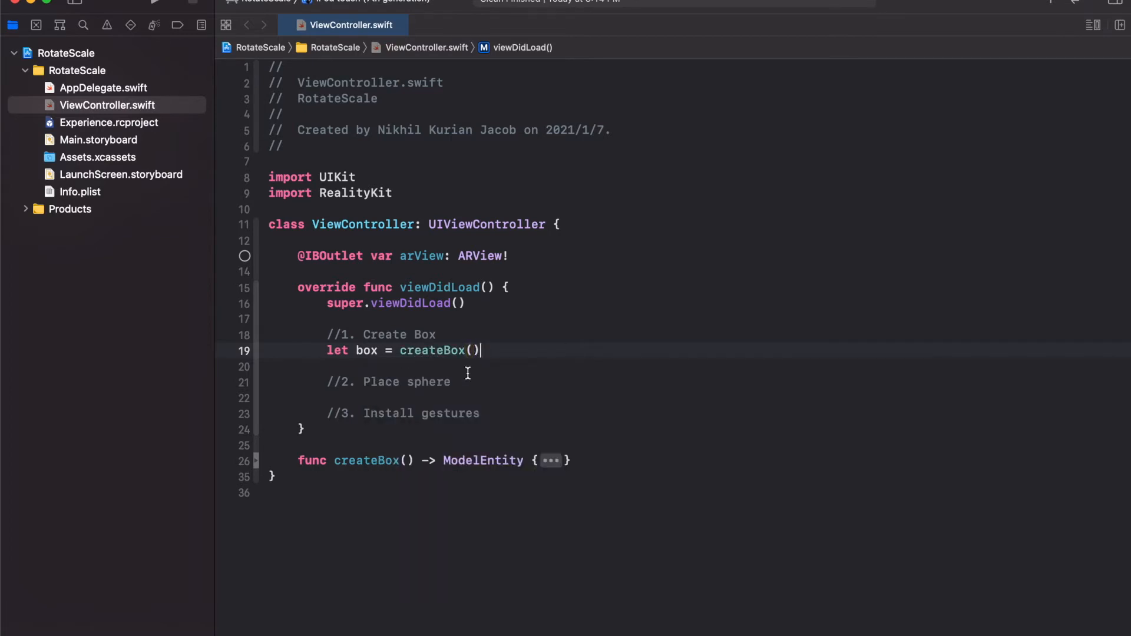
{"action": "mouse_move", "coordinate": [460, 393]}
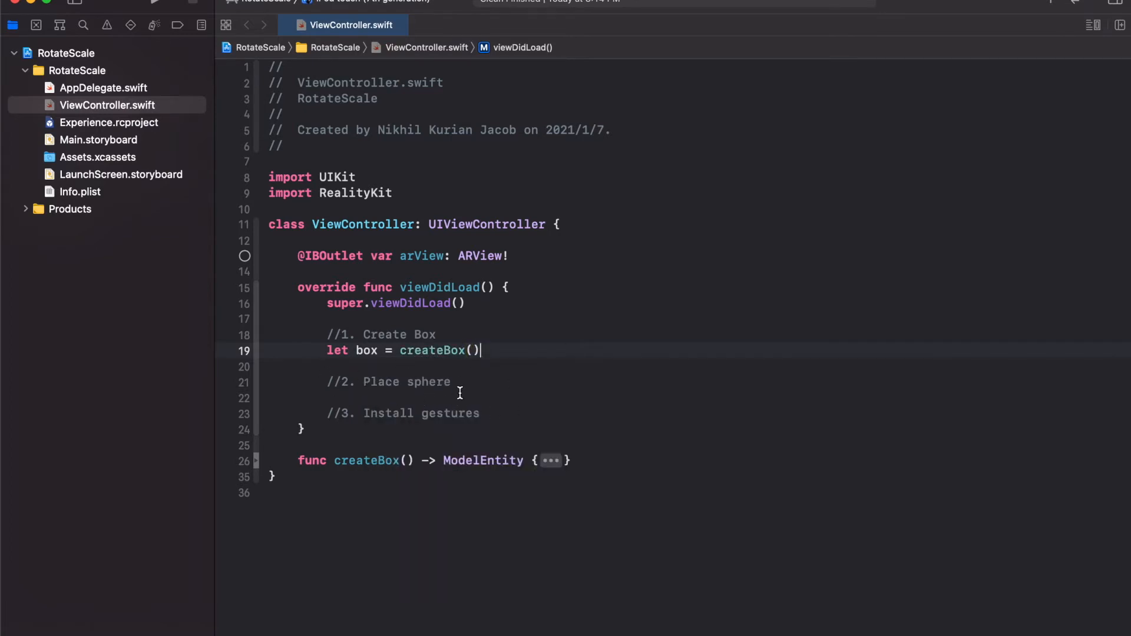
{"action": "mouse_move", "coordinate": [388, 365]}
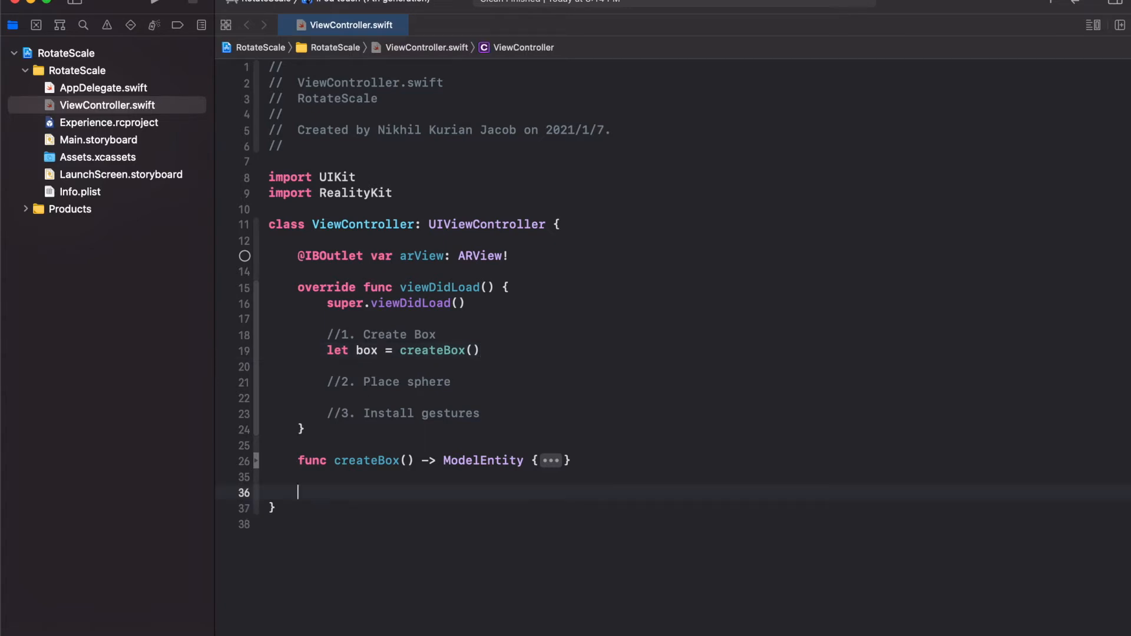
Declare func placeBox(box: ModelEntity, at position: SIMD3<Float>) with an //Anchor comment inside
{"action": "type", "text": "func"}
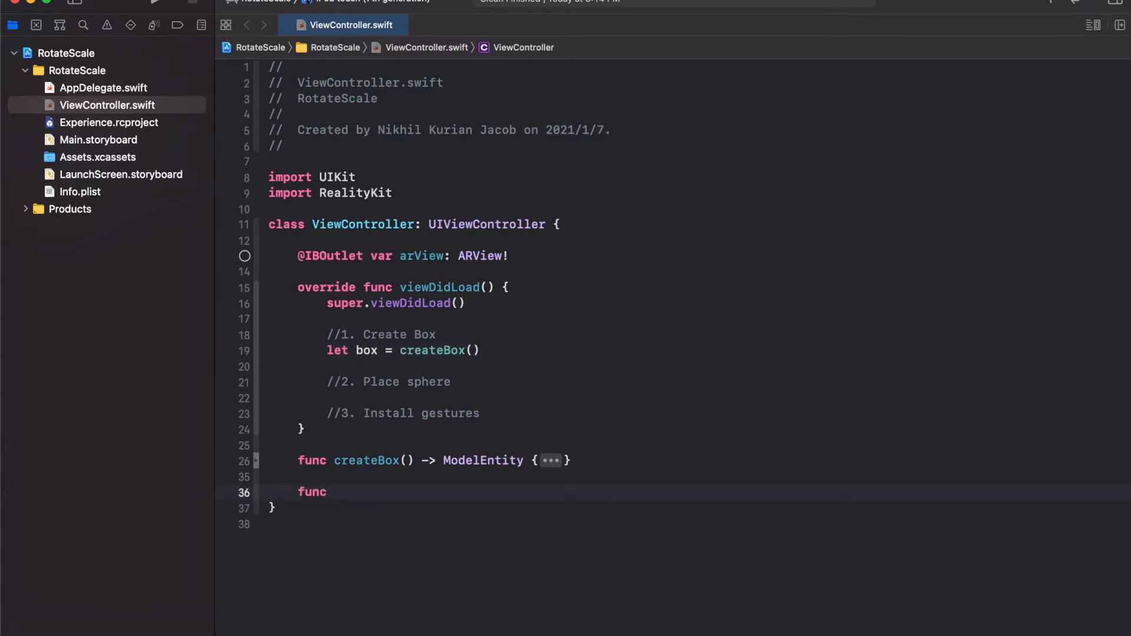
{"action": "type", "text": "placeBox"}
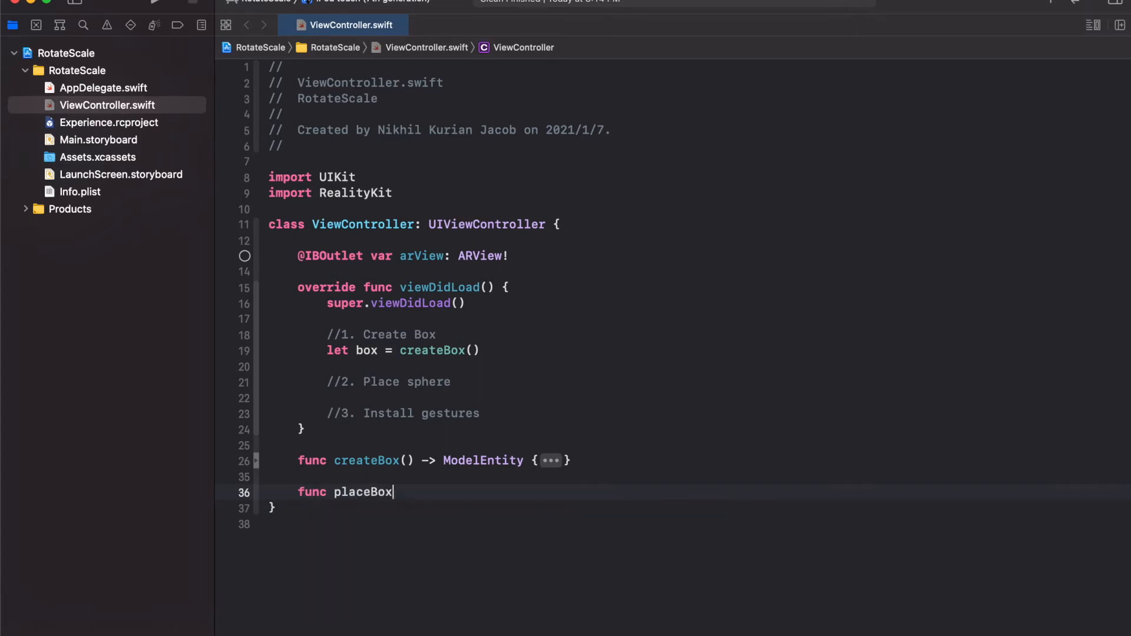
{"action": "type", "text": "()"}
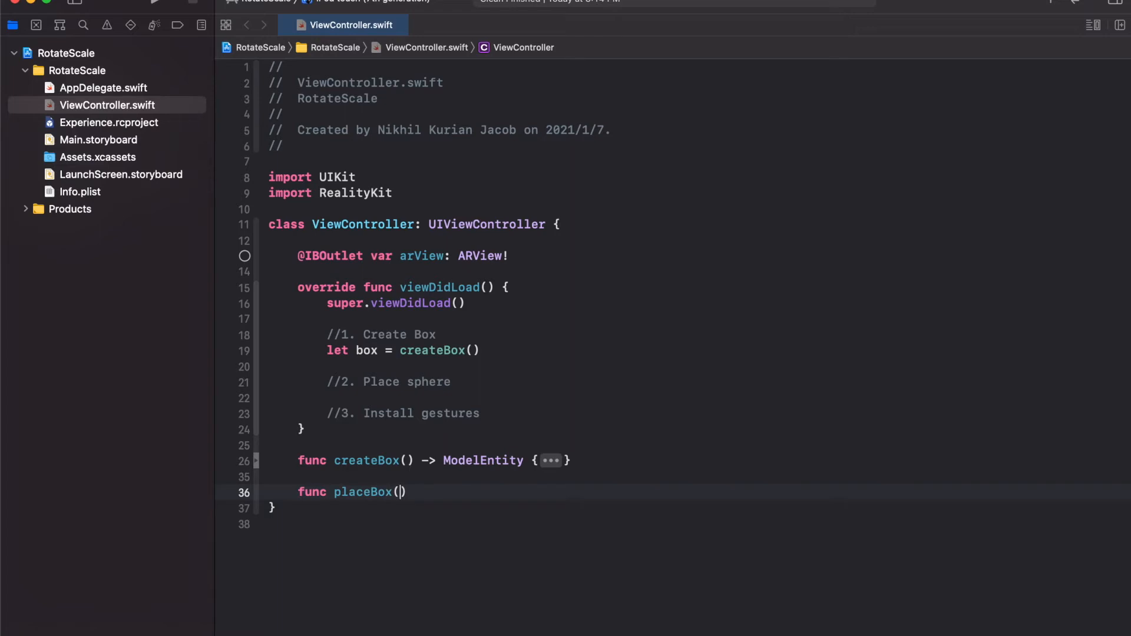
{"action": "type", "text": "box:ModelEntity,"}
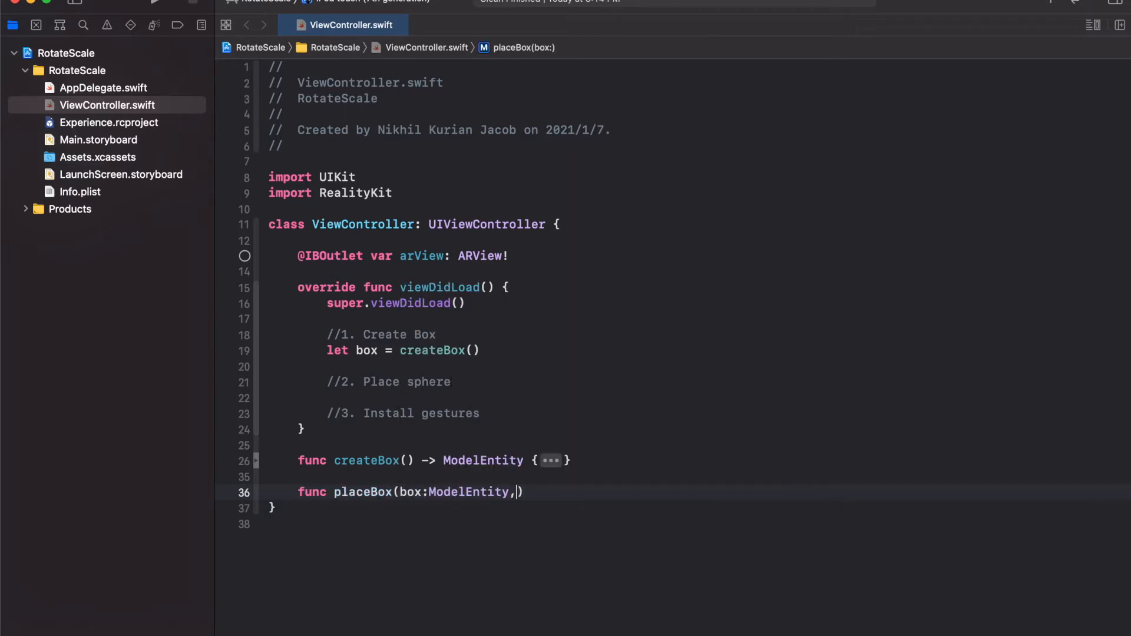
{"action": "type", "text": "at"}
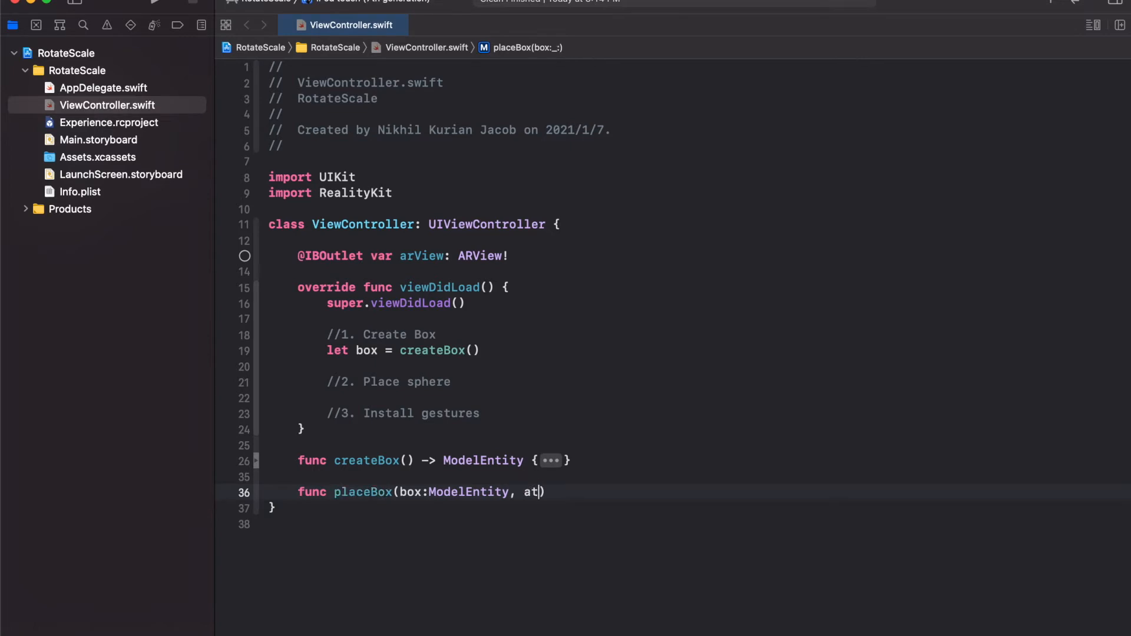
{"action": "type", "text": "position: SIMD3<Float>"}
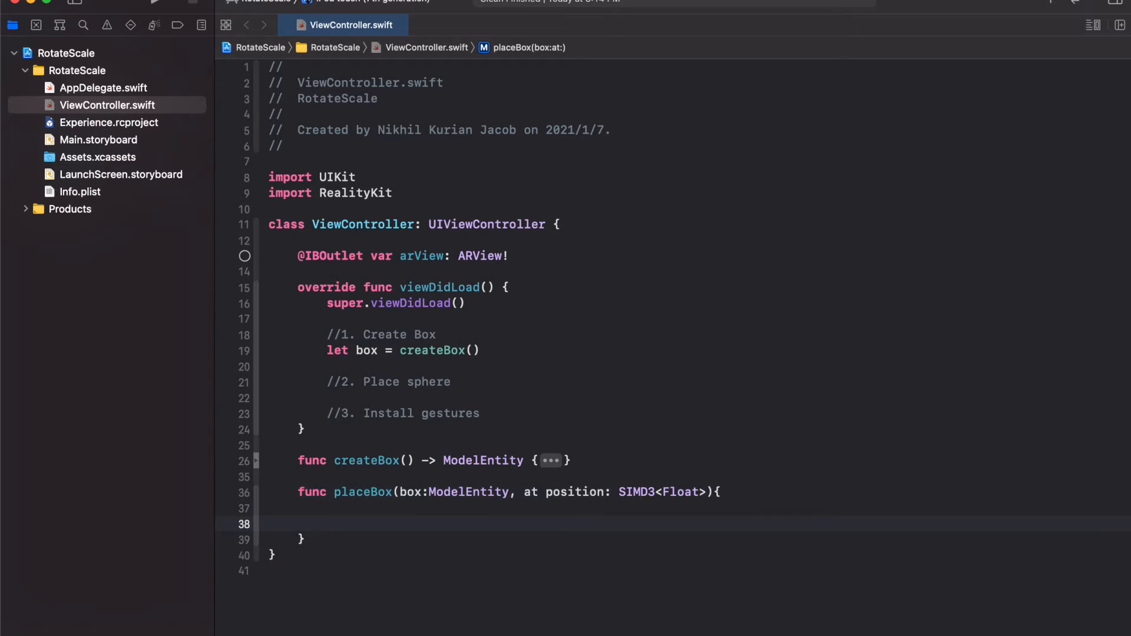
{"action": "type", "text": "//Anchor"}
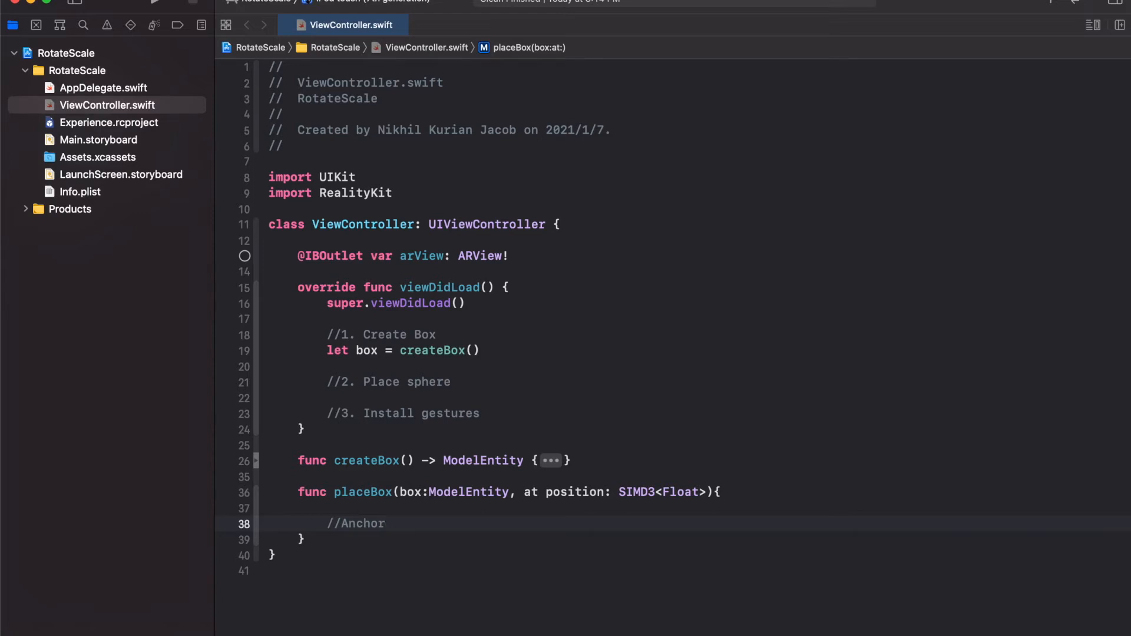
{"action": "left_click", "coordinate": [386, 523]}
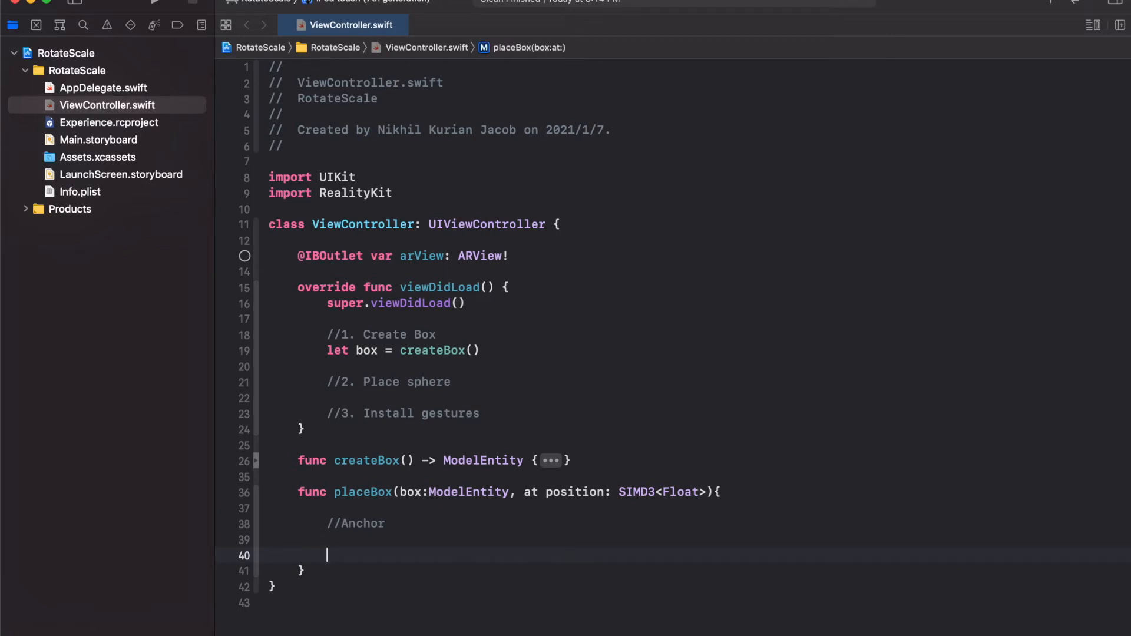
Create boxAnchor as AnchorEntity(world: SIMD3(x: 0, y: 0, z: 0))
{"action": "left_click", "coordinate": [334, 507]}
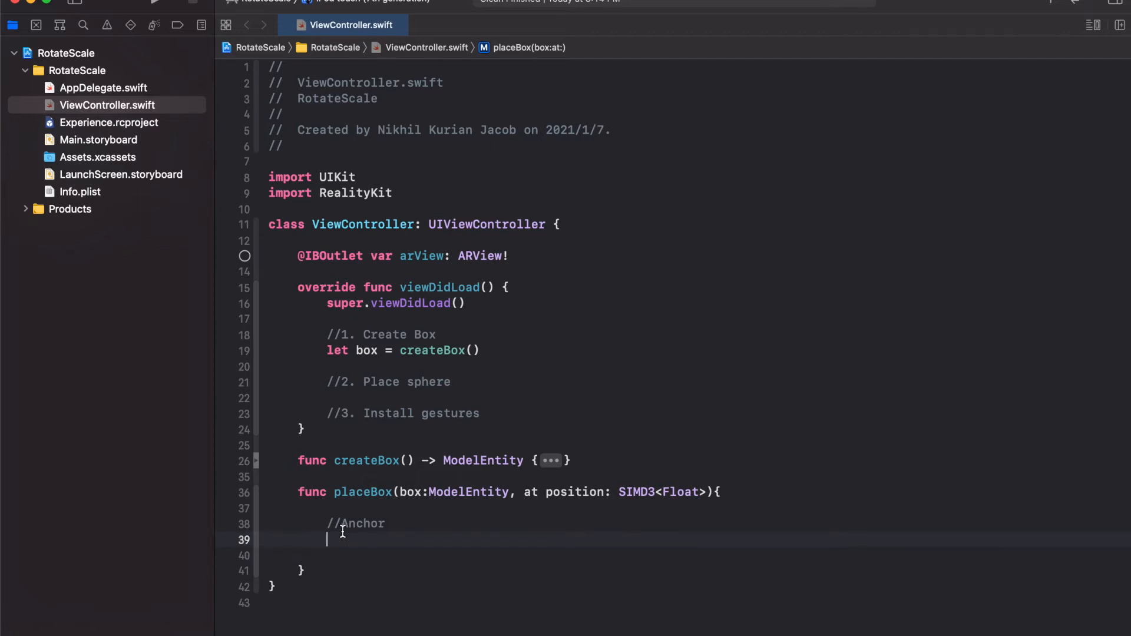
{"action": "type", "text": "let boxAnc"}
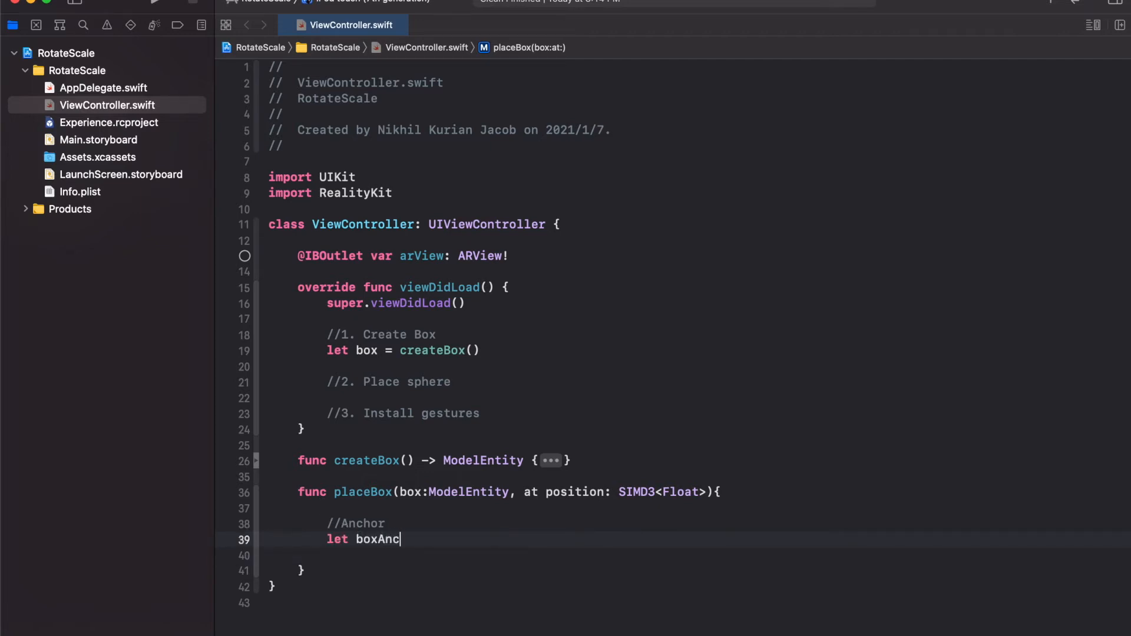
{"action": "type", "text": "hor = A"}
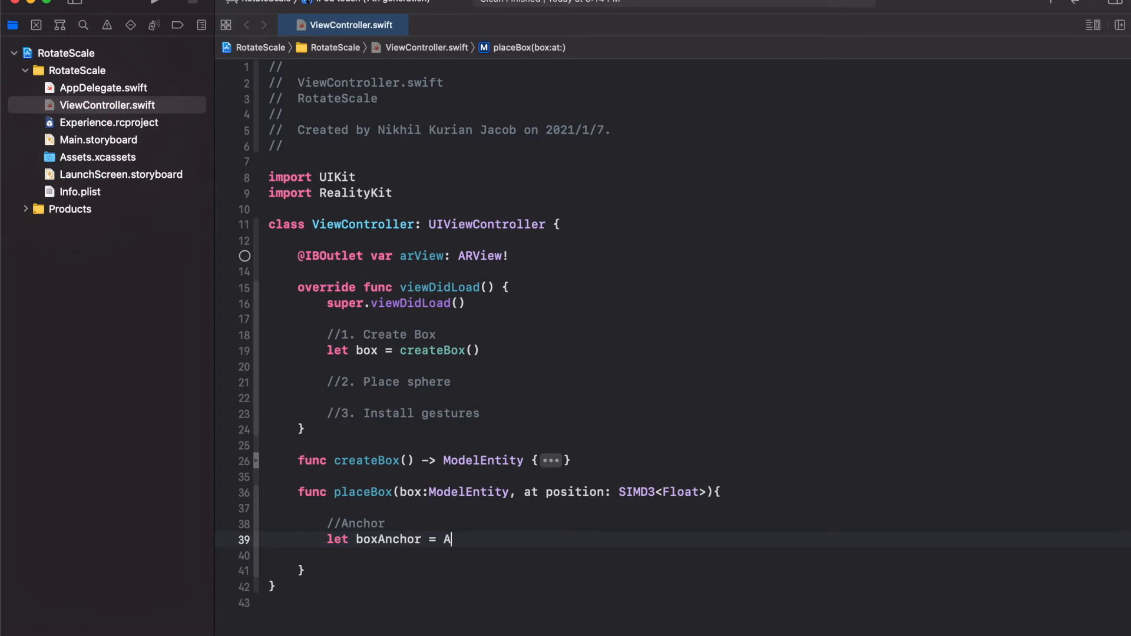
{"action": "type", "text": "nchorEntity"}
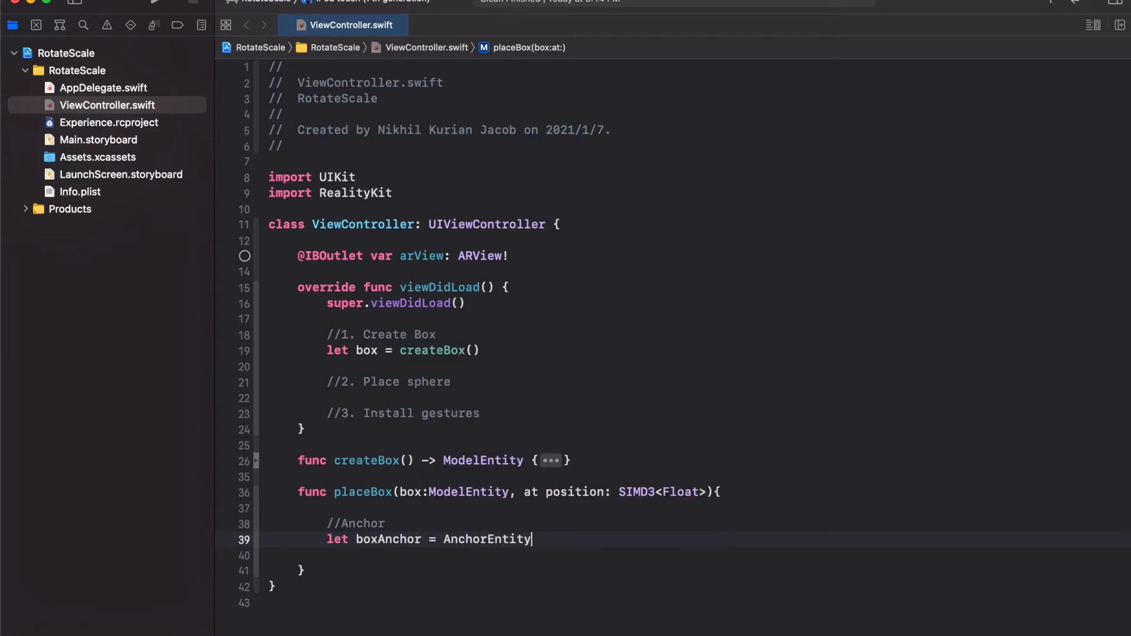
{"action": "type", "text": "("}
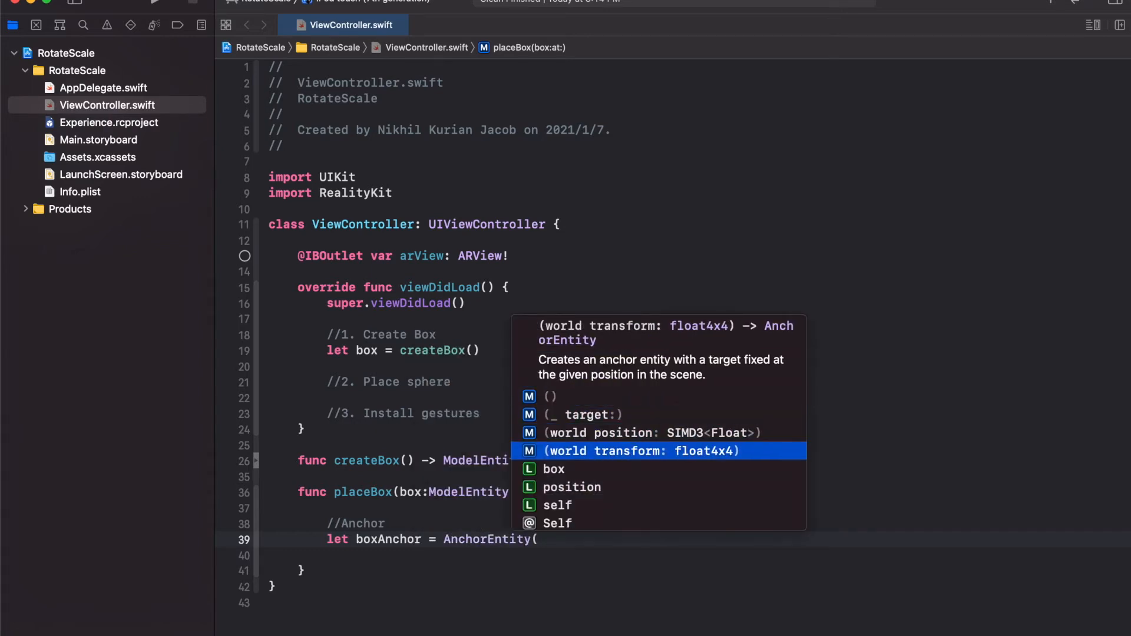
{"action": "left_click", "coordinate": [642, 432]}
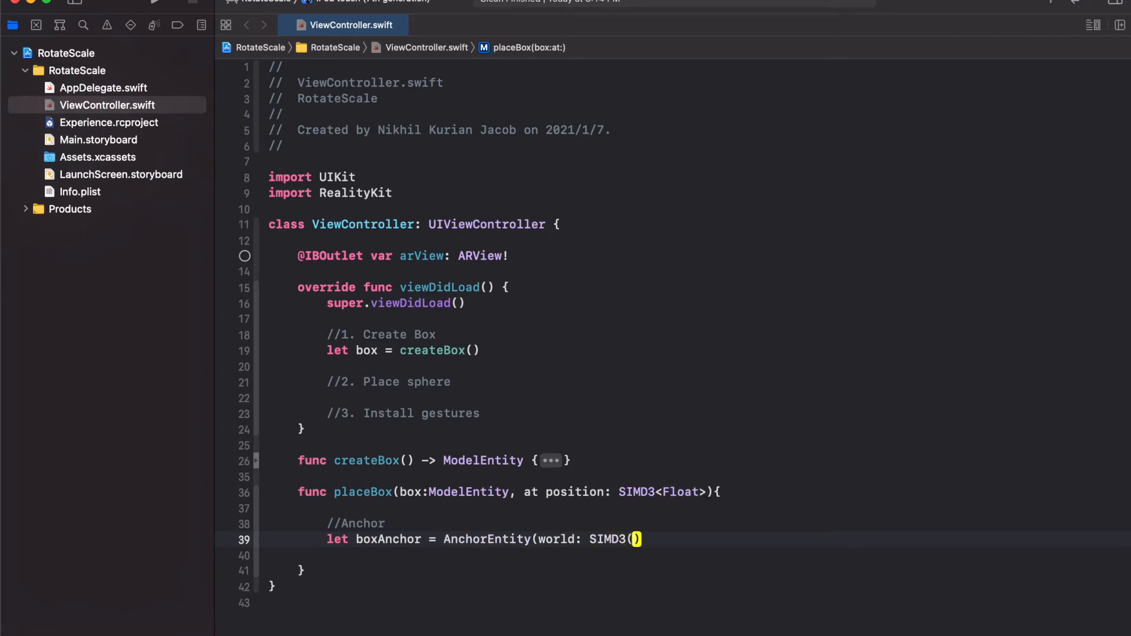
{"action": "type", "text": "x: 0, y: 0, z: 0"}
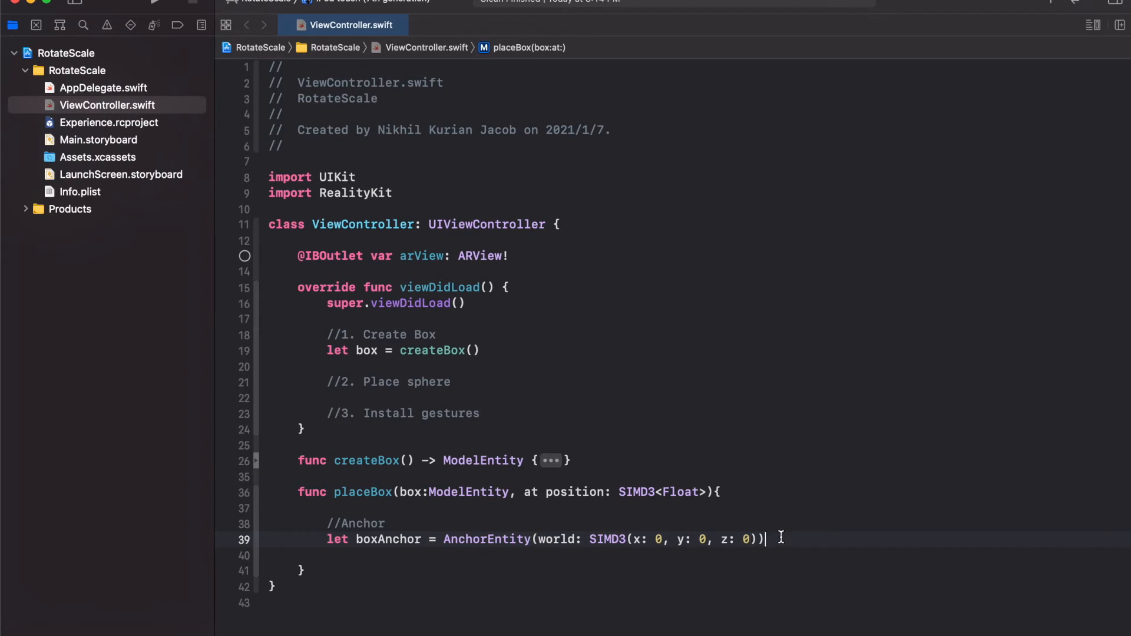
Add the box as a child of boxAnchor with boxAnchor.addChild(box)
{"action": "key", "text": "Return"}
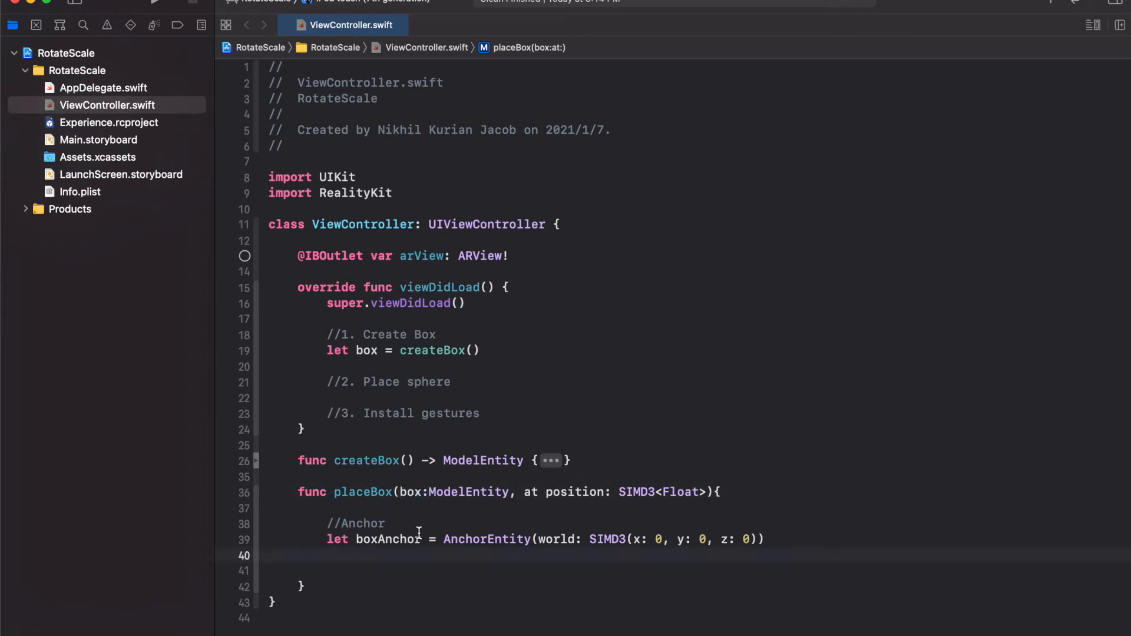
{"action": "type", "text": "boxAnchor.addChild(entity: Entity"}
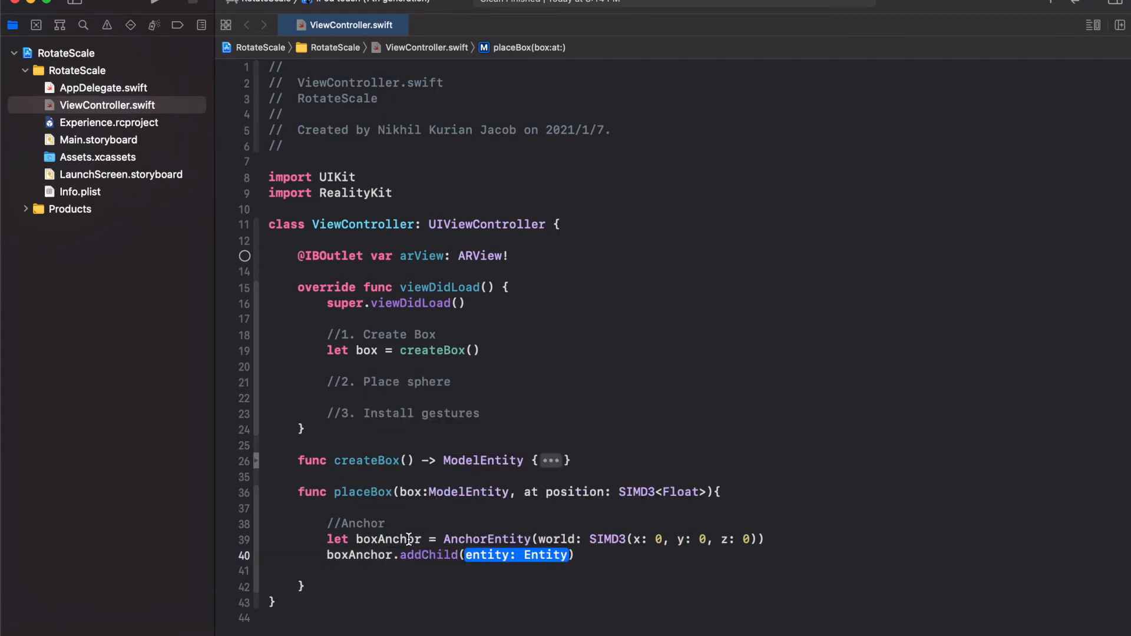
{"action": "type", "text": "box"}
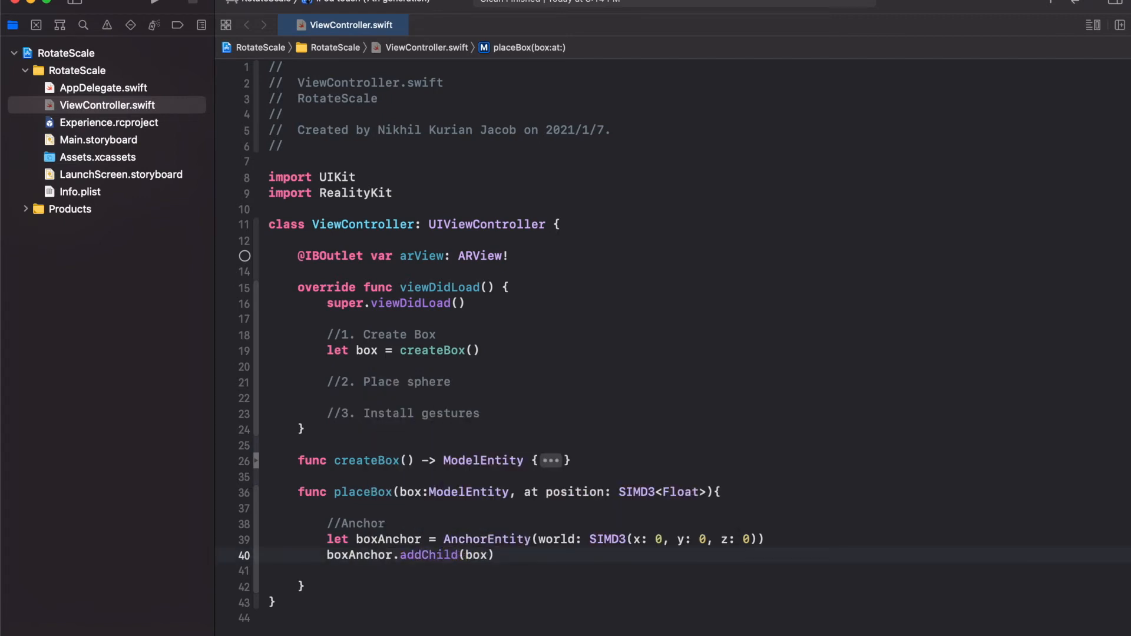
{"action": "key", "text": "return"}
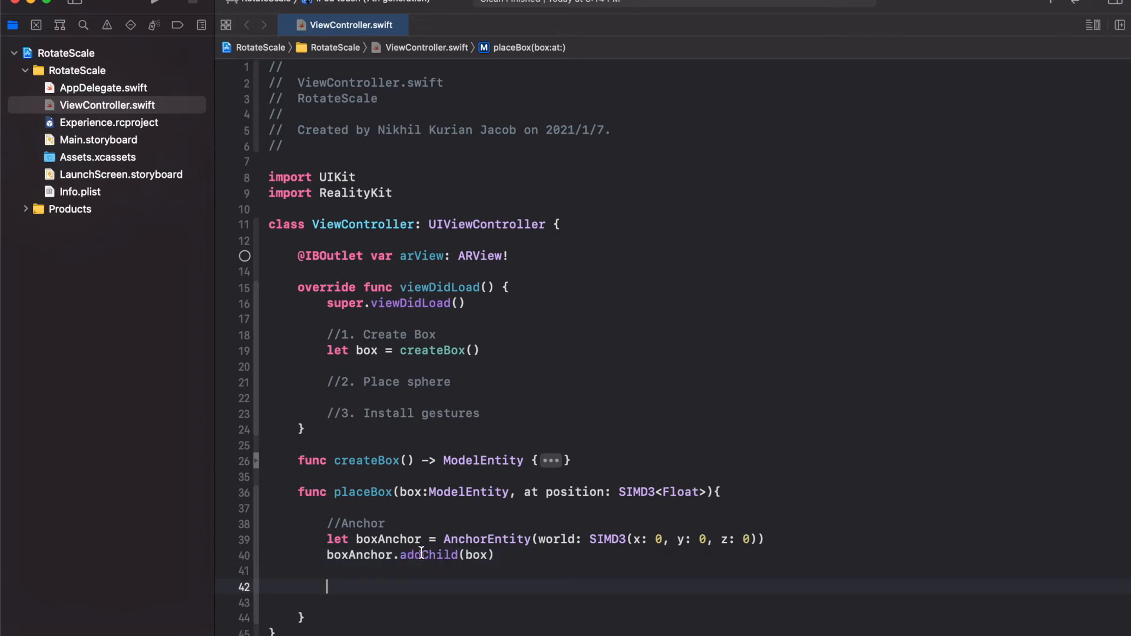
Add arView.scene.addAnchor(boxAnchor) and replace the fixed origin coordinates with position
{"action": "type", "text": "arView"}
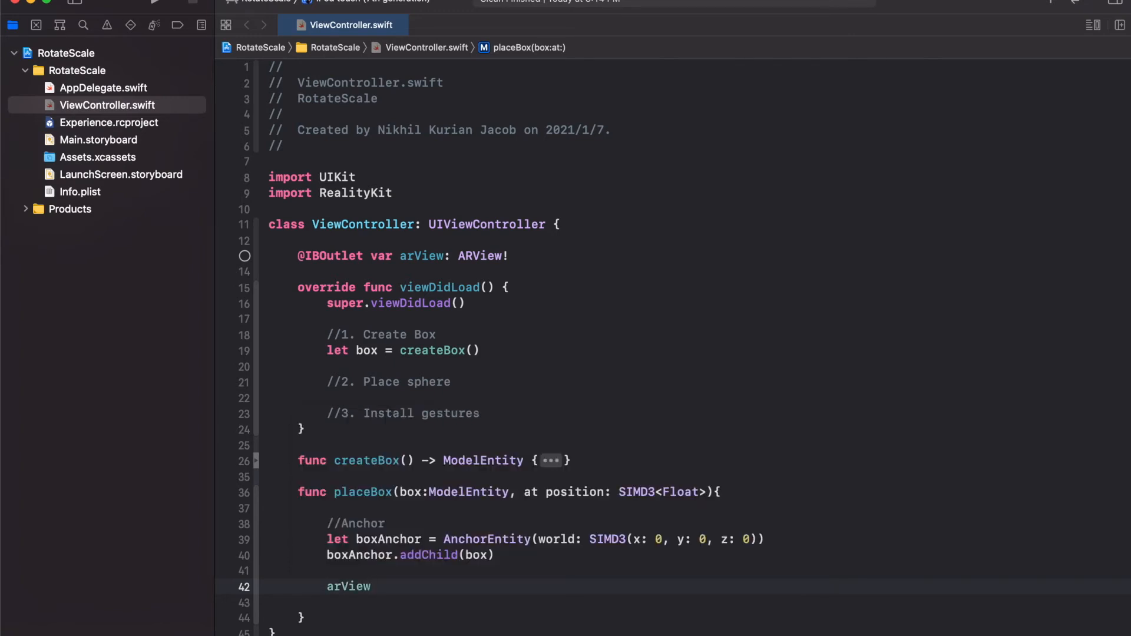
{"action": "type", "text": ".scene.addAnchor(anchor: HasAnchoring"}
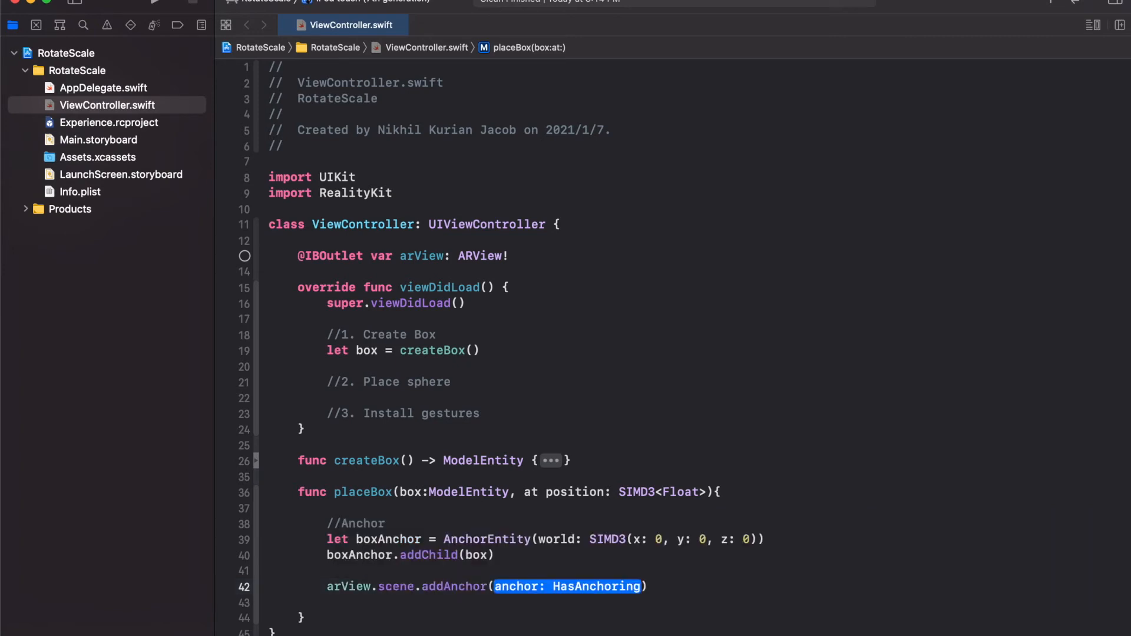
{"action": "type", "text": "box"}
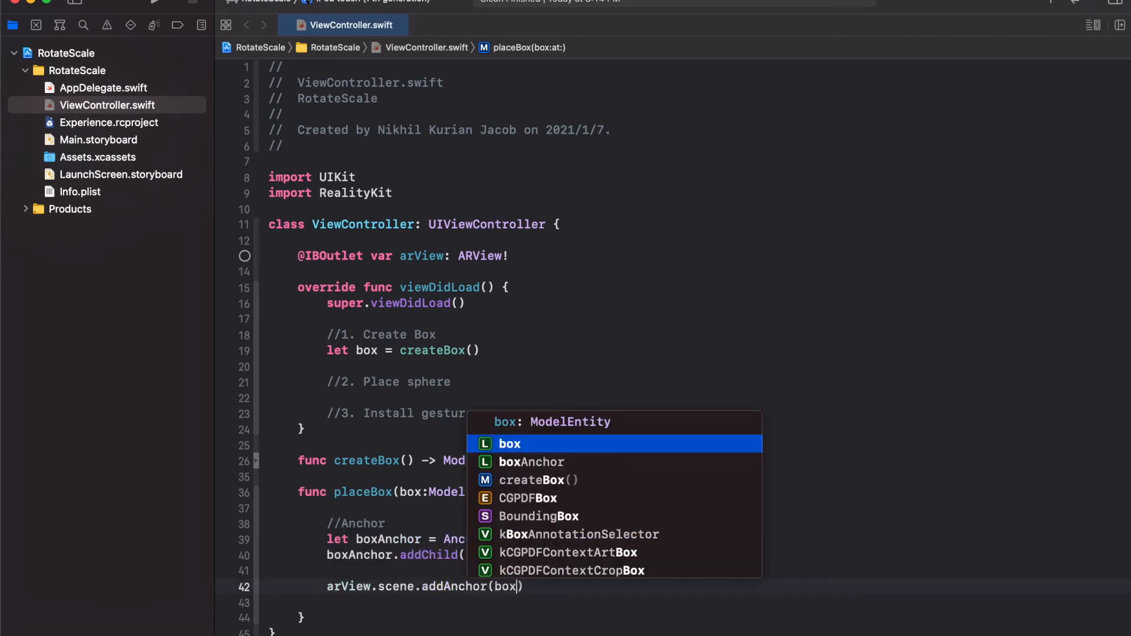
{"action": "left_click", "coordinate": [531, 461]}
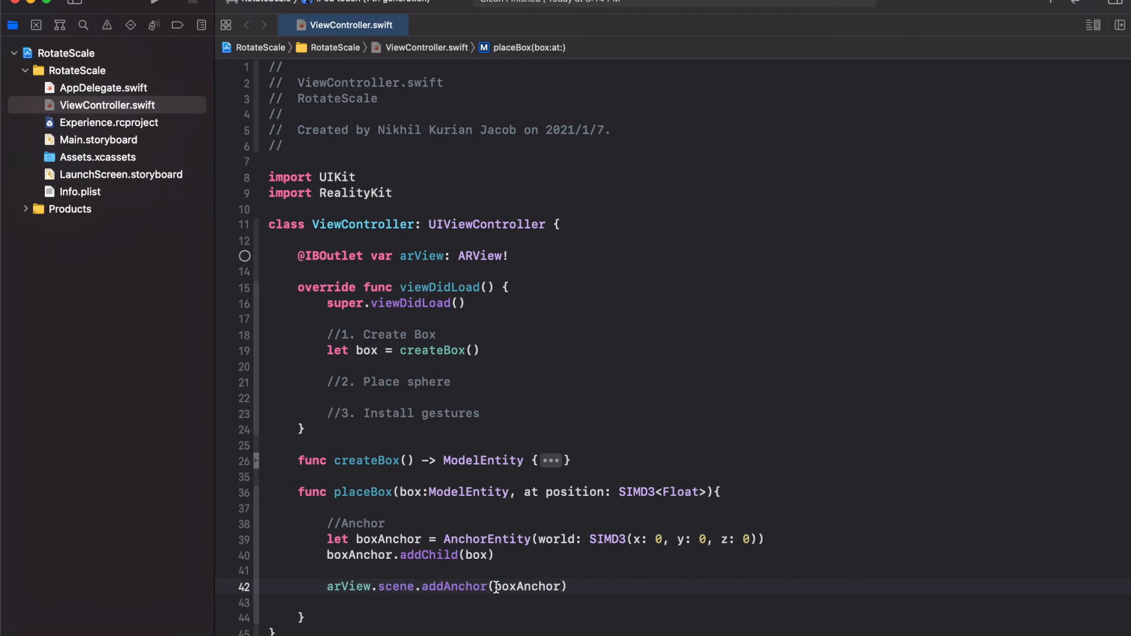
{"action": "double_click", "coordinate": [526, 585]}
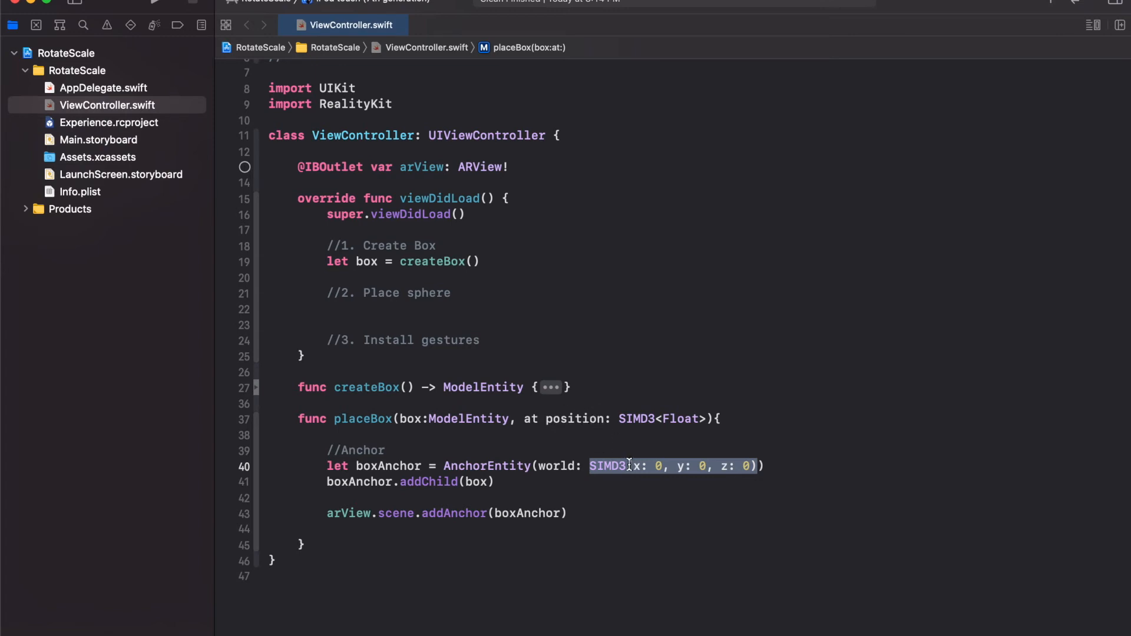
{"action": "type", "text": "pos"}
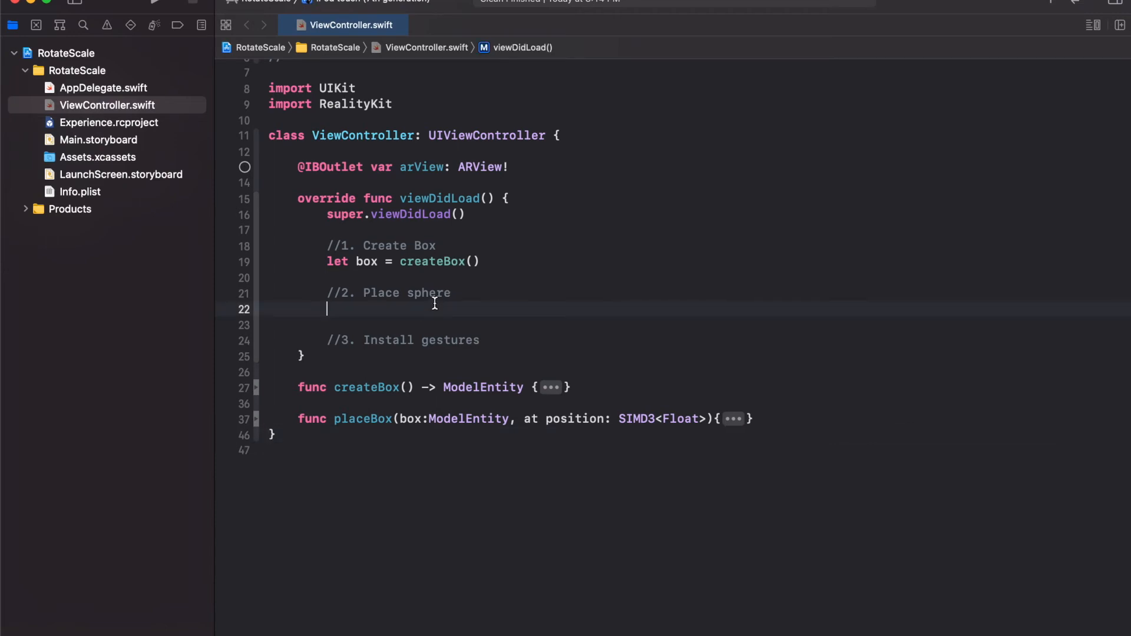
Call placeBox(box:, at: SIMD3(x: 0, y: 0, z: 0)) under the Place sphere comment
{"action": "type", "text": "placeBox(box: box, at: SIMD3<Float>"}
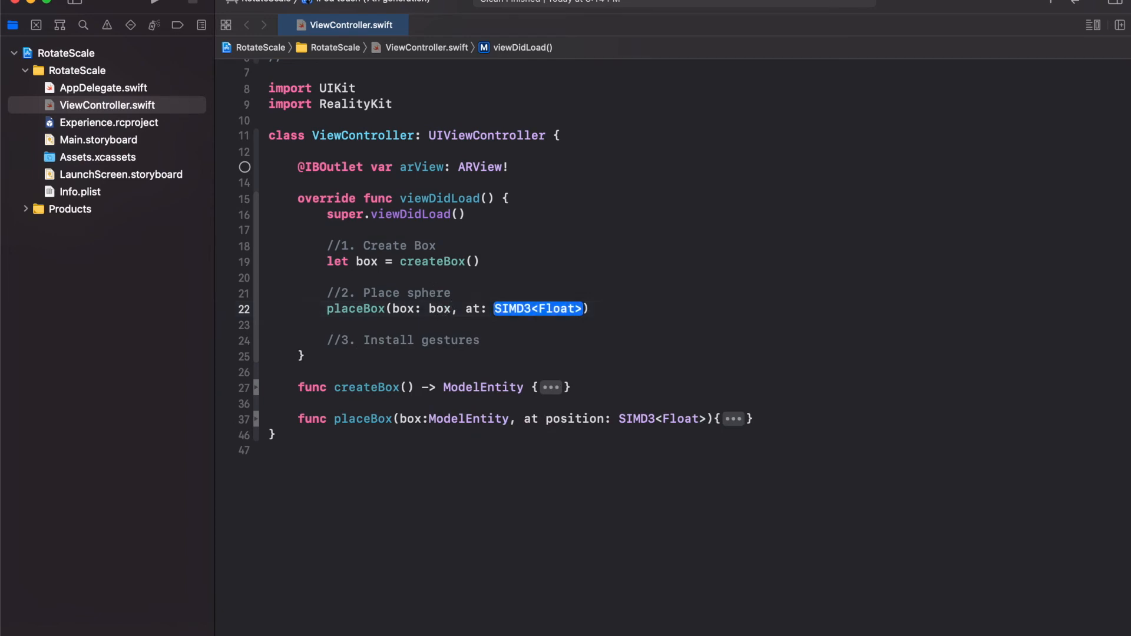
{"action": "key", "text": "Delete"}
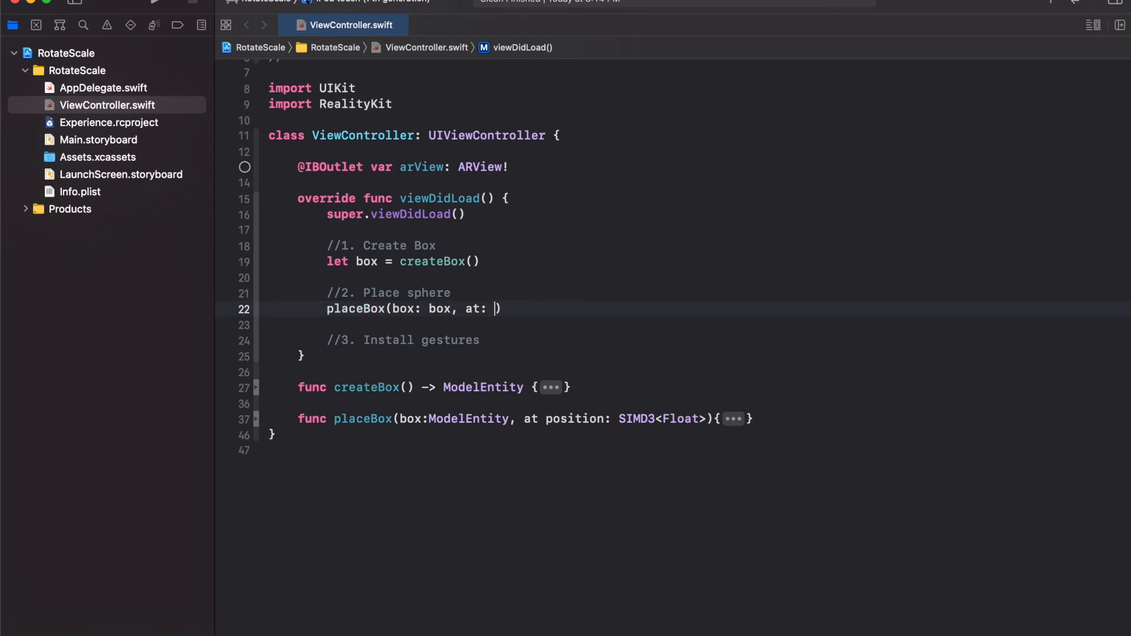
{"action": "type", "text": "SIMD3("}
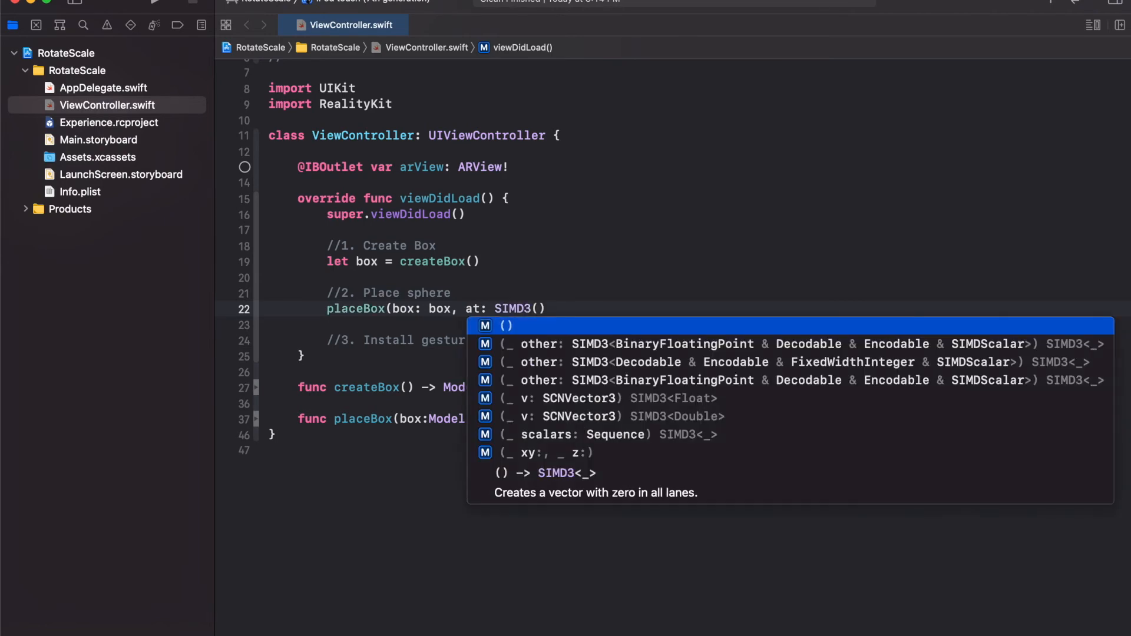
{"action": "type", "text": "xy"}
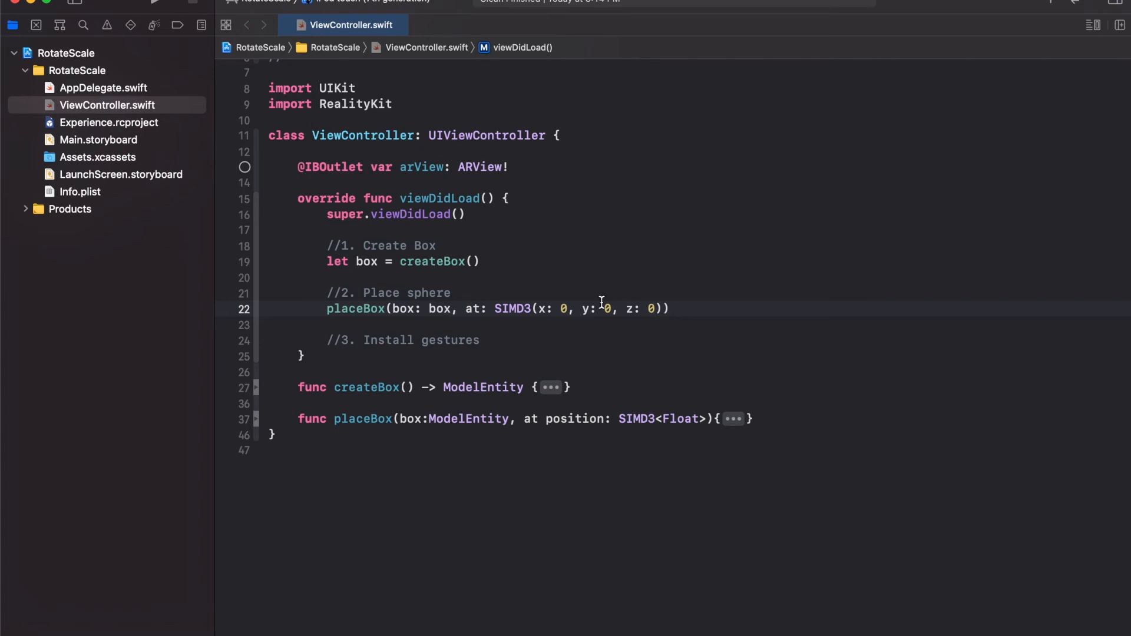
{"action": "left_click", "coordinate": [480, 341]}
{"action": "type", "text": "func"}
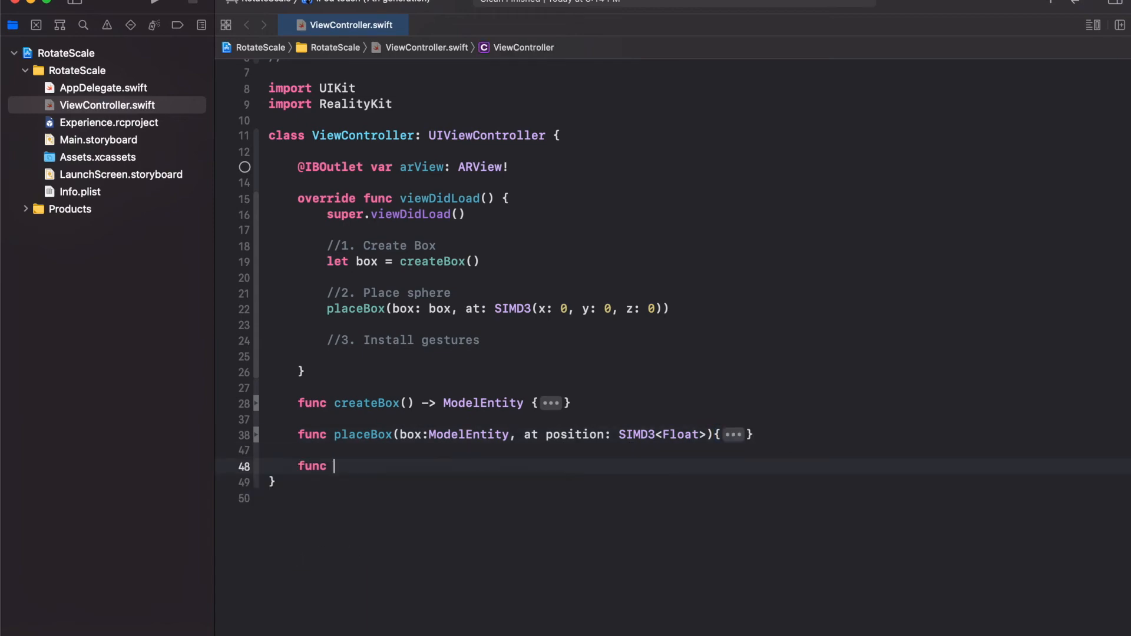
Declare func installGestures(on object: ModelEntity) {}
{"action": "type", "text": "installGestur"}
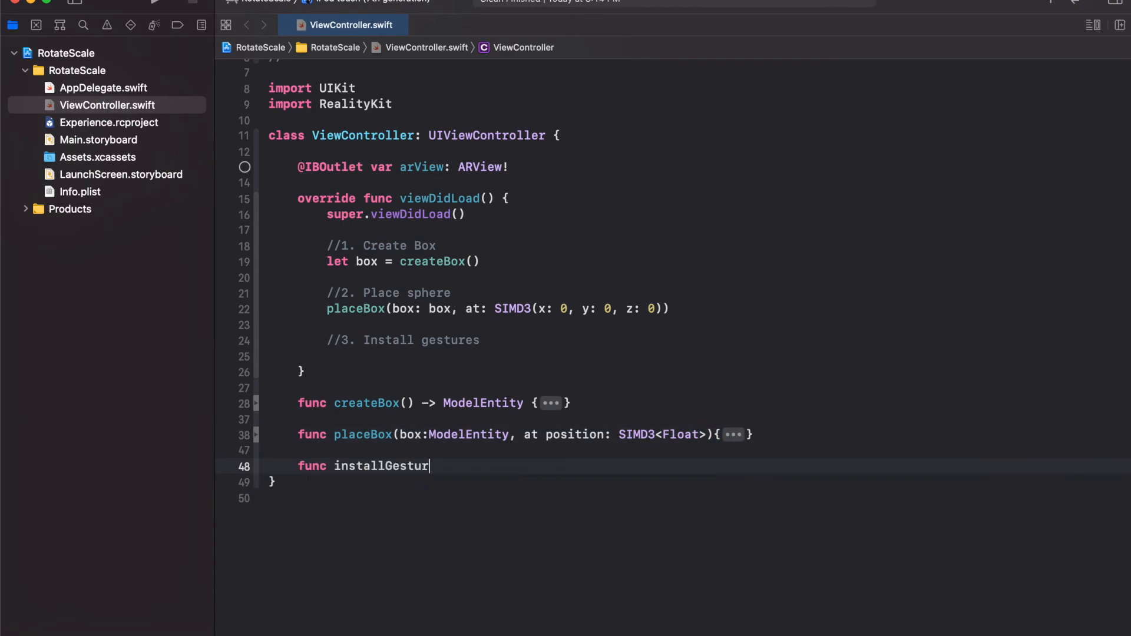
{"action": "type", "text": "es(){}"}
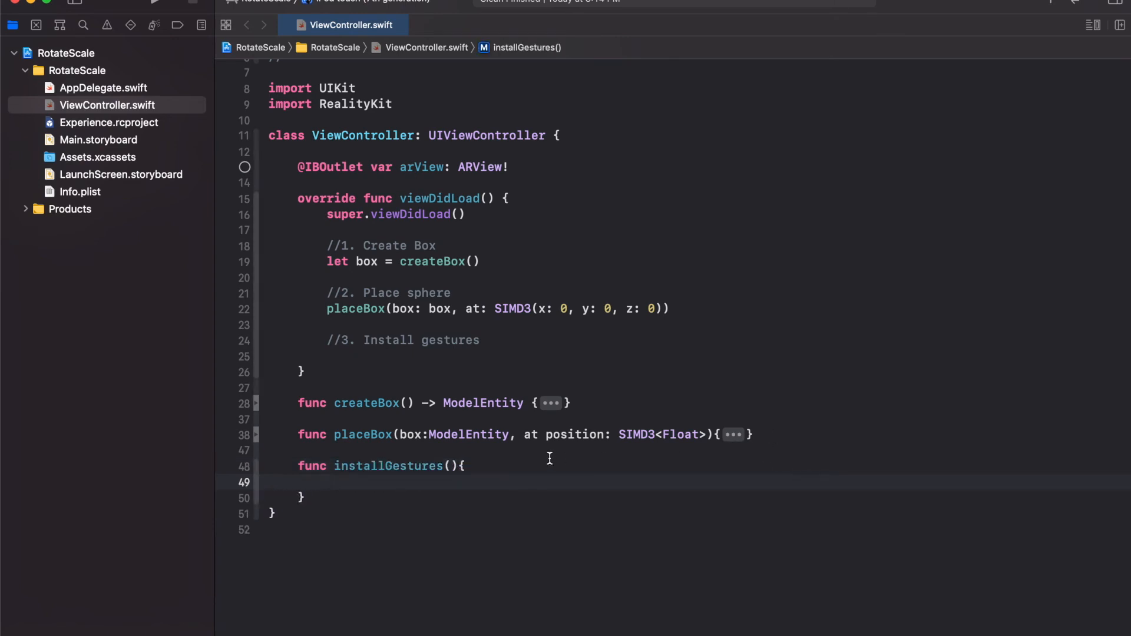
{"action": "type", "text": "o"}
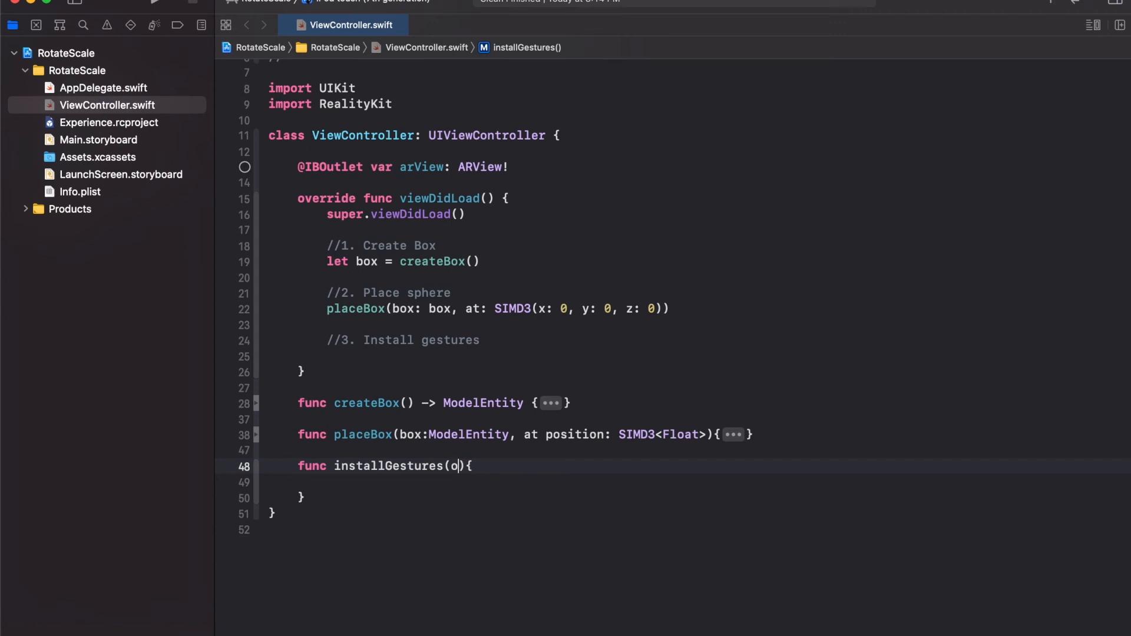
{"action": "type", "text": "n object:"}
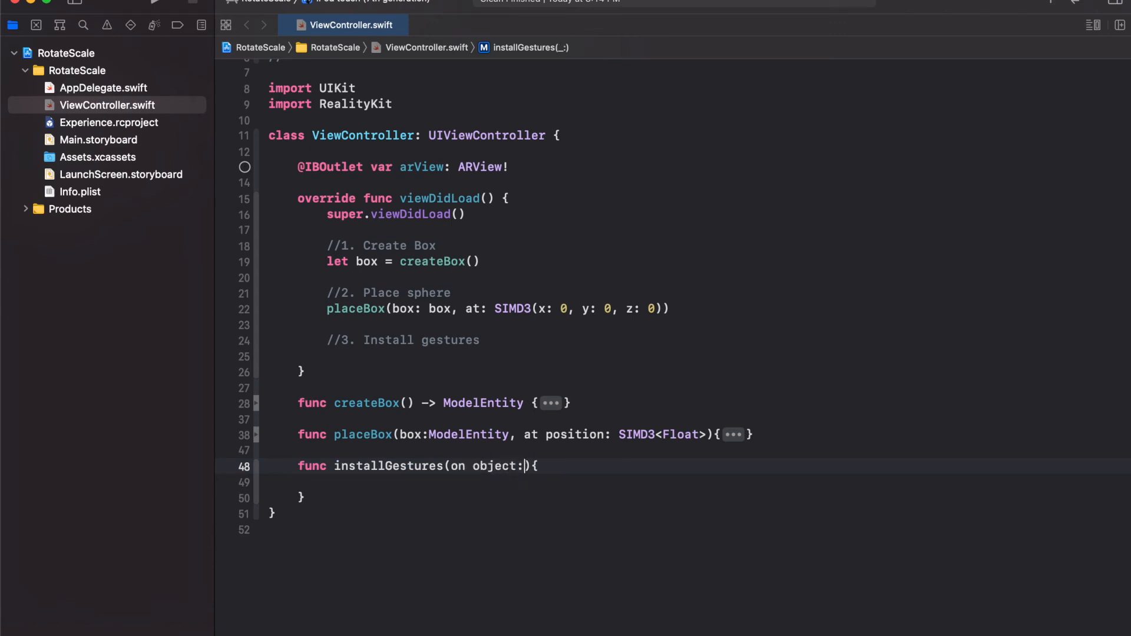
{"action": "type", "text": "ModelEntity"}
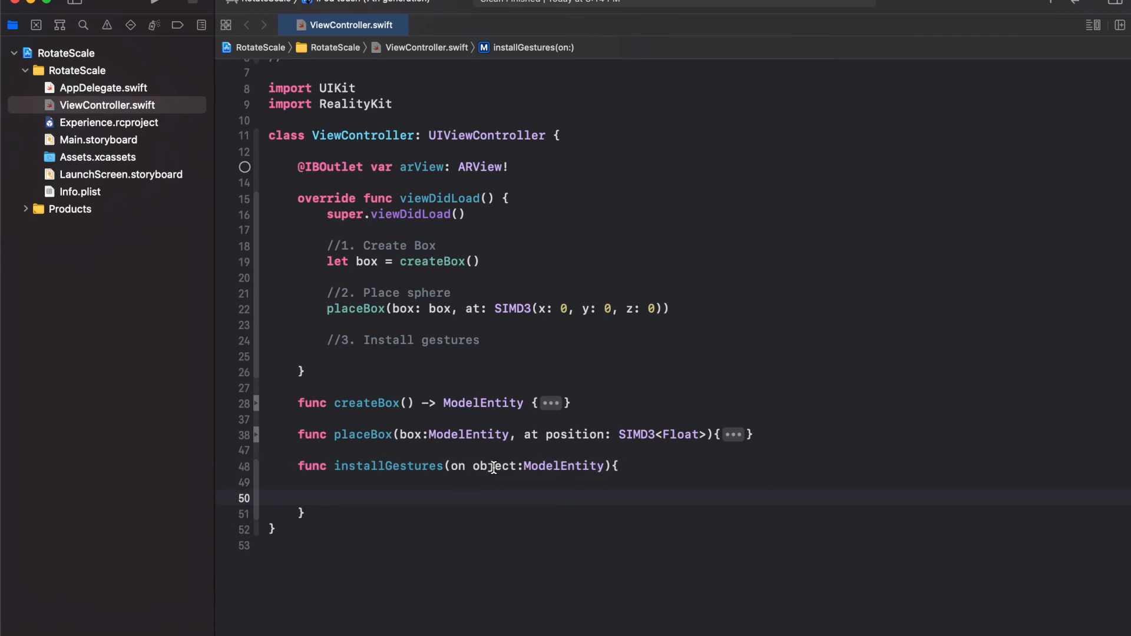
Add object.generateCollisionShapes(recursive: true) and begin an arView. call
{"action": "type", "text": "object"}
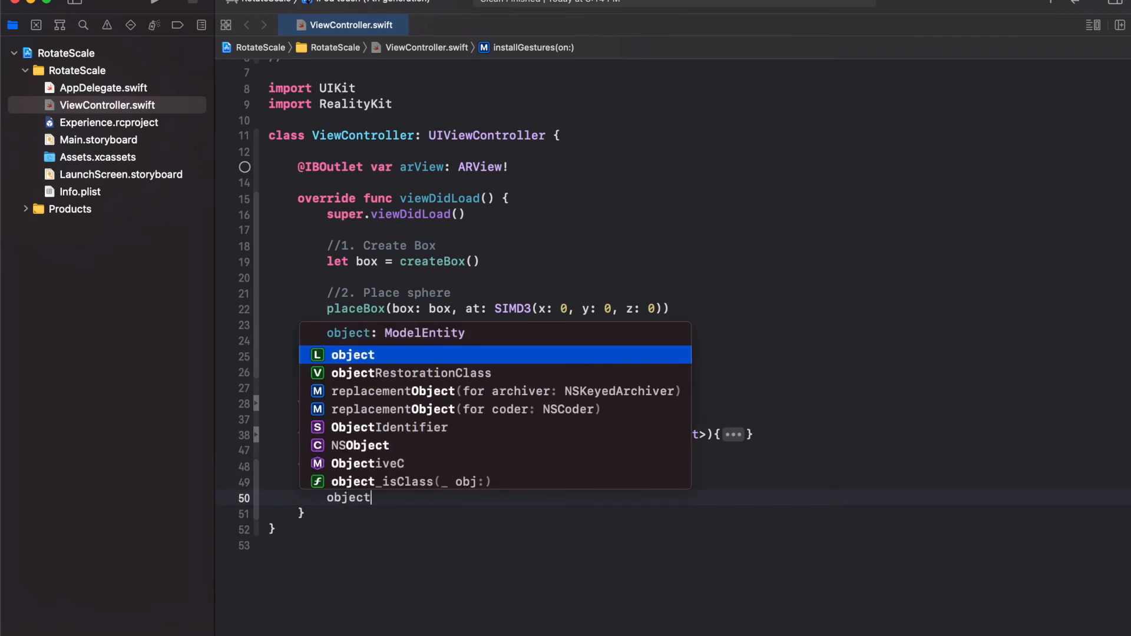
{"action": "type", "text": ".generateCollisionShapes(recursive: true"}
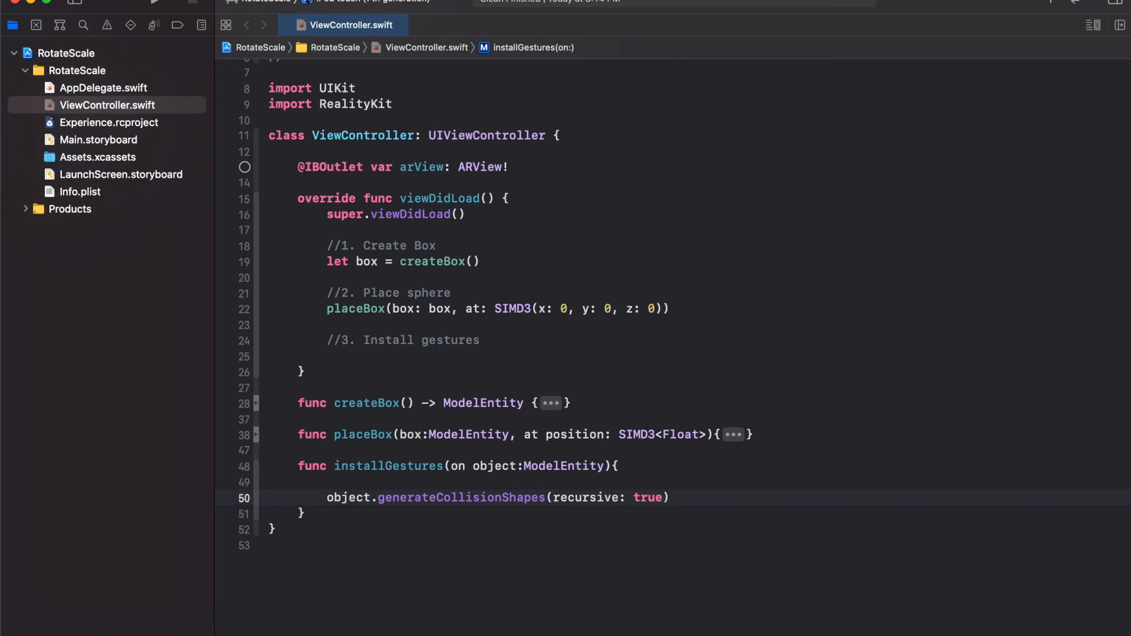
{"action": "left_click", "coordinate": [670, 497]}
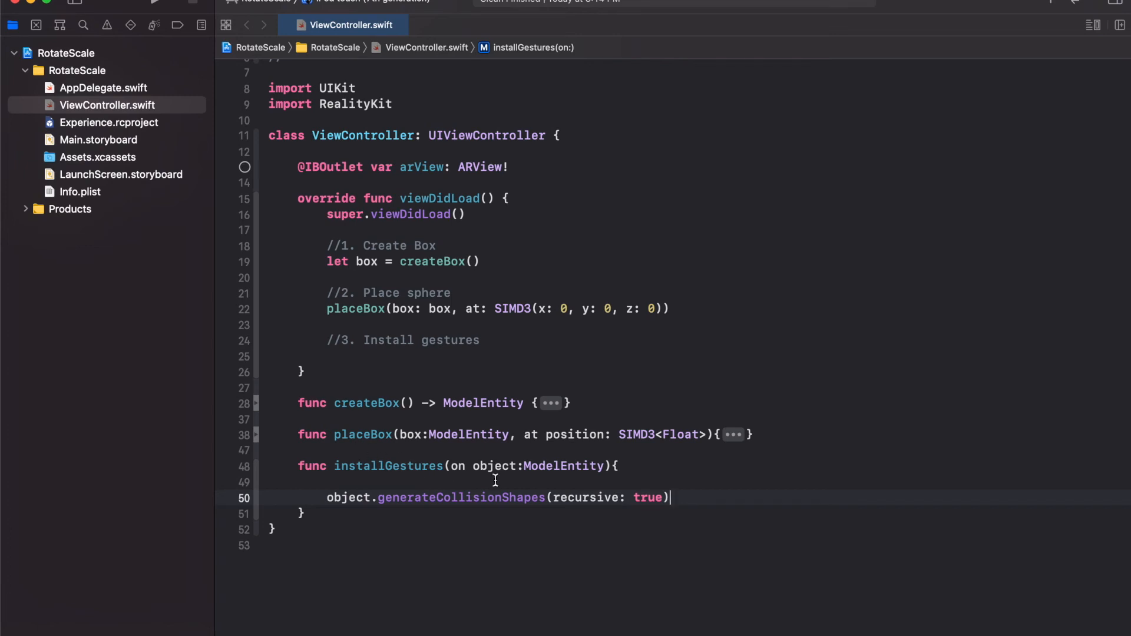
{"action": "type", "text": "a"}
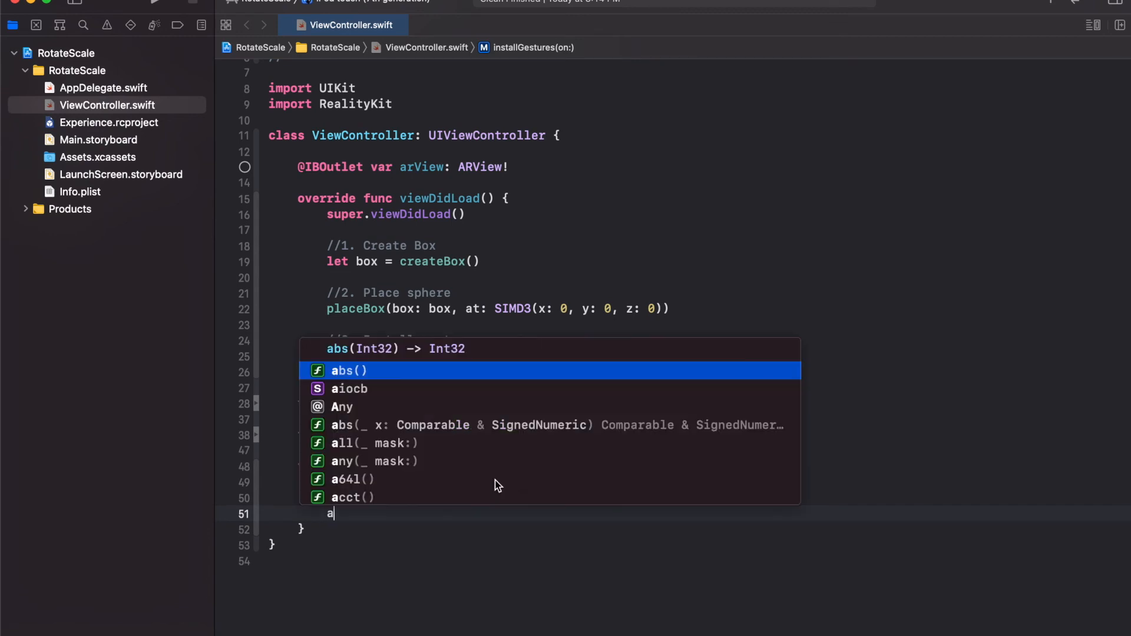
{"action": "type", "text": "rView.install"}
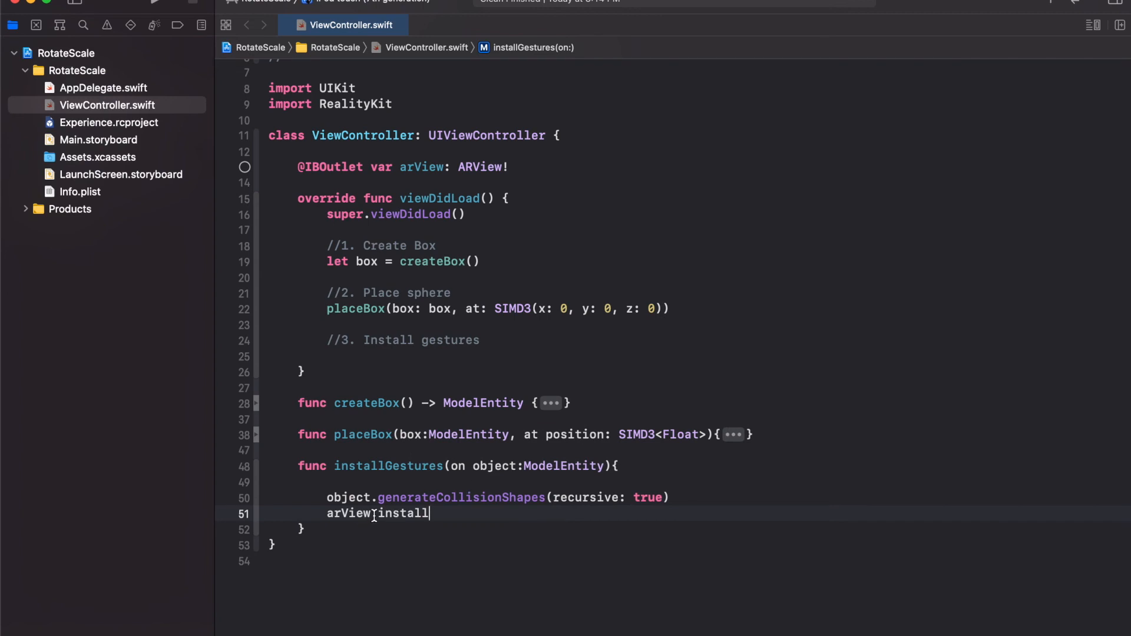
Show the run destination list to switch from the iPod touch simulator
{"action": "left_click", "coordinate": [360, 4]}
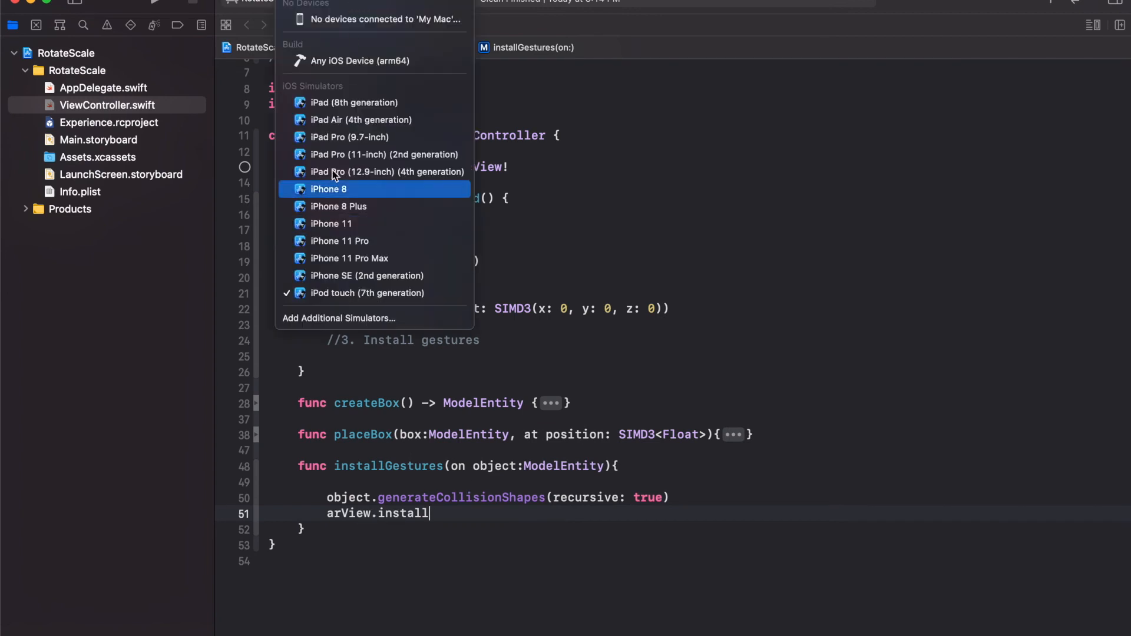
{"action": "mouse_move", "coordinate": [349, 136]}
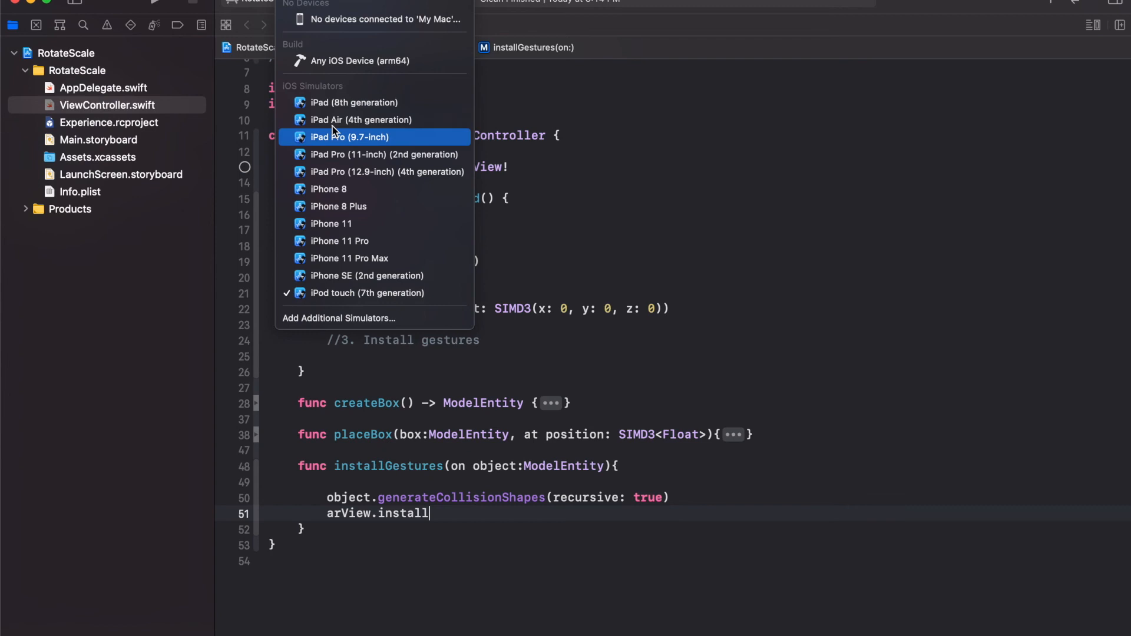
{"action": "mouse_move", "coordinate": [310, 20]}
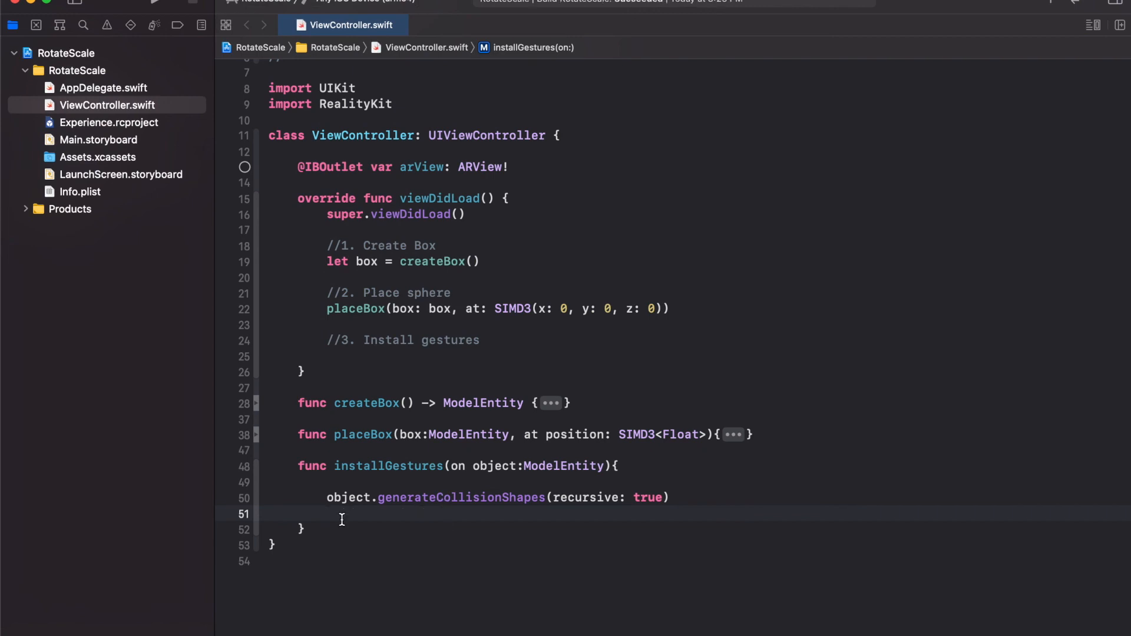
Write arView.installGestures([.rotation, .scale], for: object)
{"action": "type", "text": "arv"}
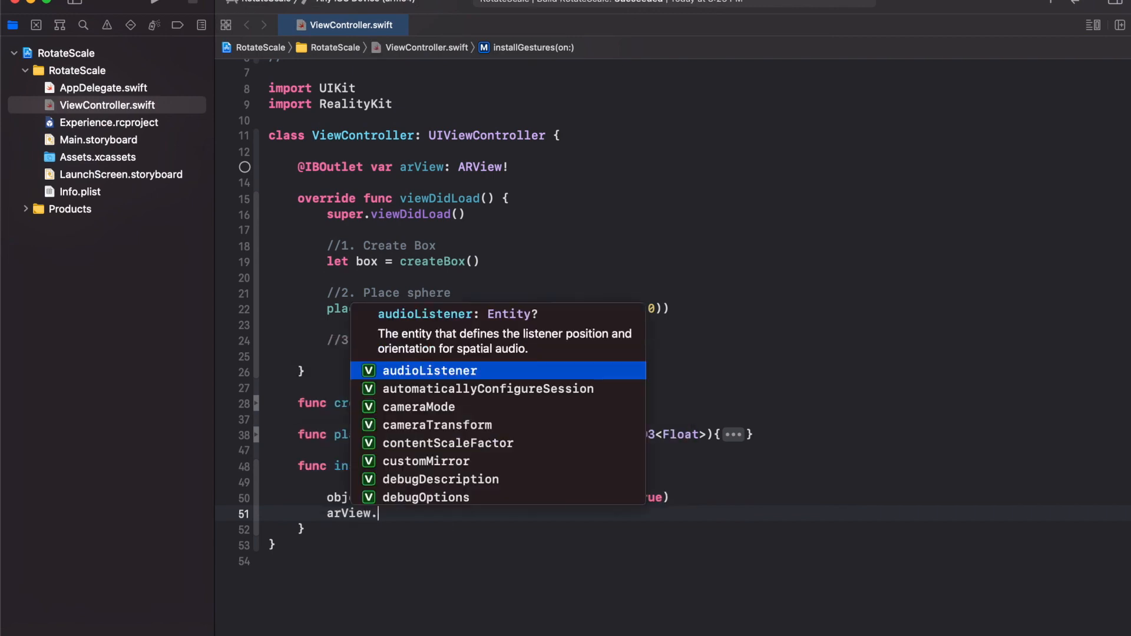
{"action": "type", "text": "installGestures(gestures: ARView.EntityGestures, for: HasCollision"}
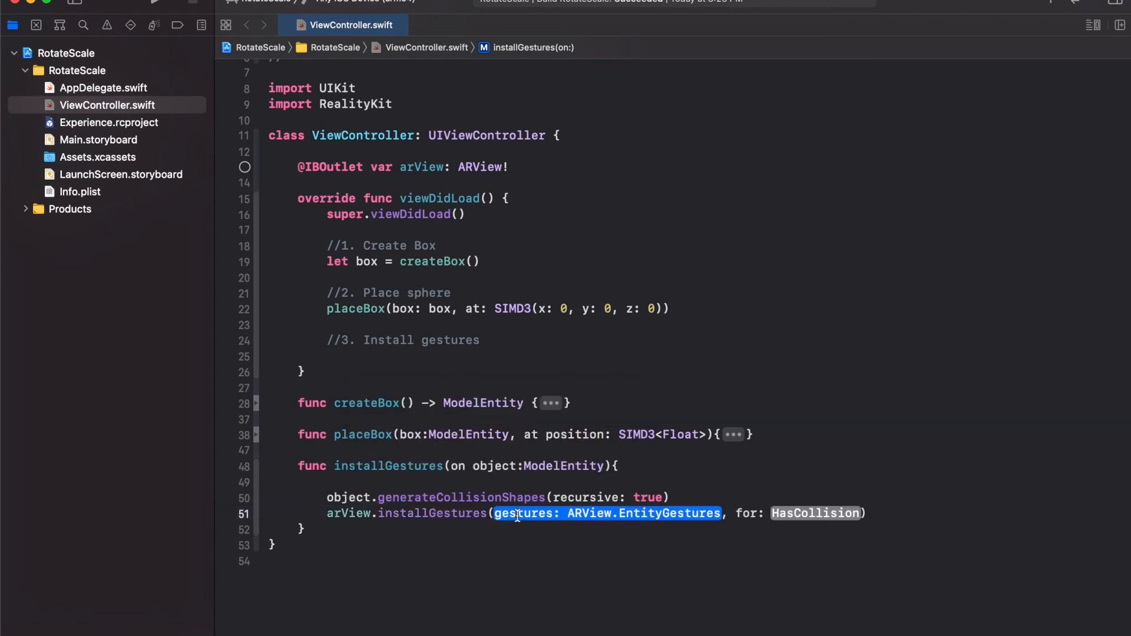
{"action": "mouse_move", "coordinate": [421, 512]}
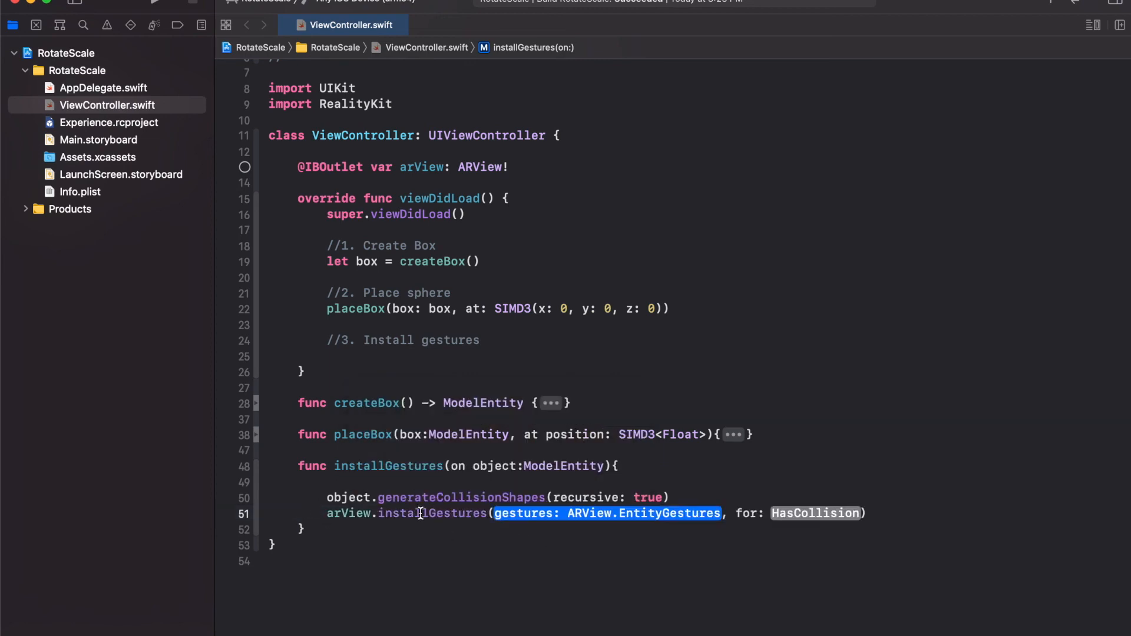
{"action": "mouse_move", "coordinate": [644, 512]}
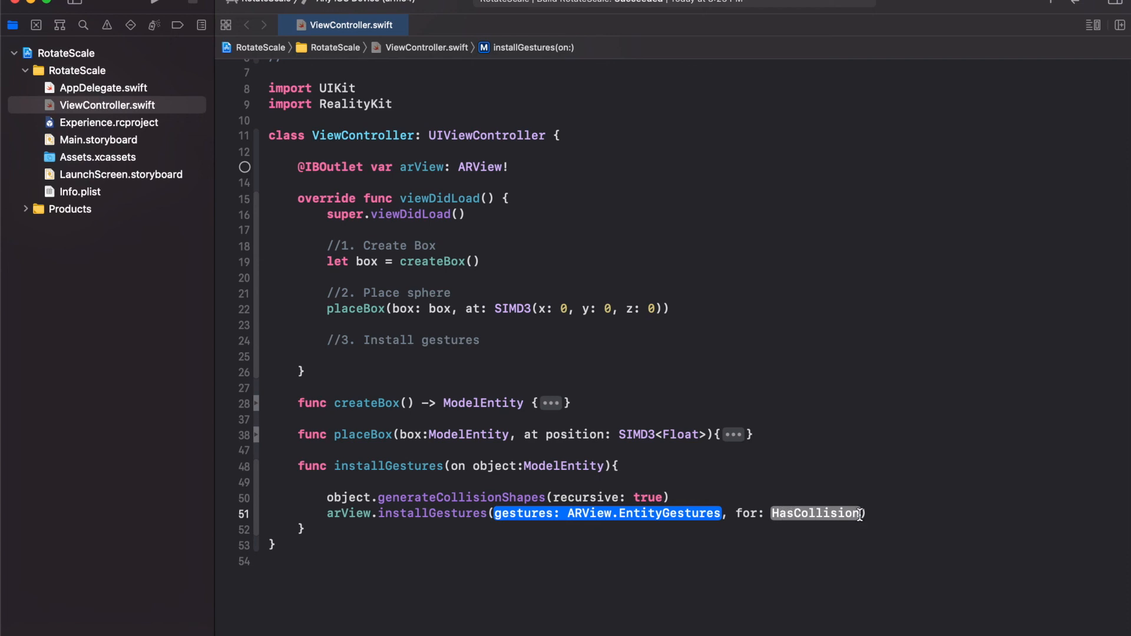
{"action": "mouse_move", "coordinate": [433, 487]}
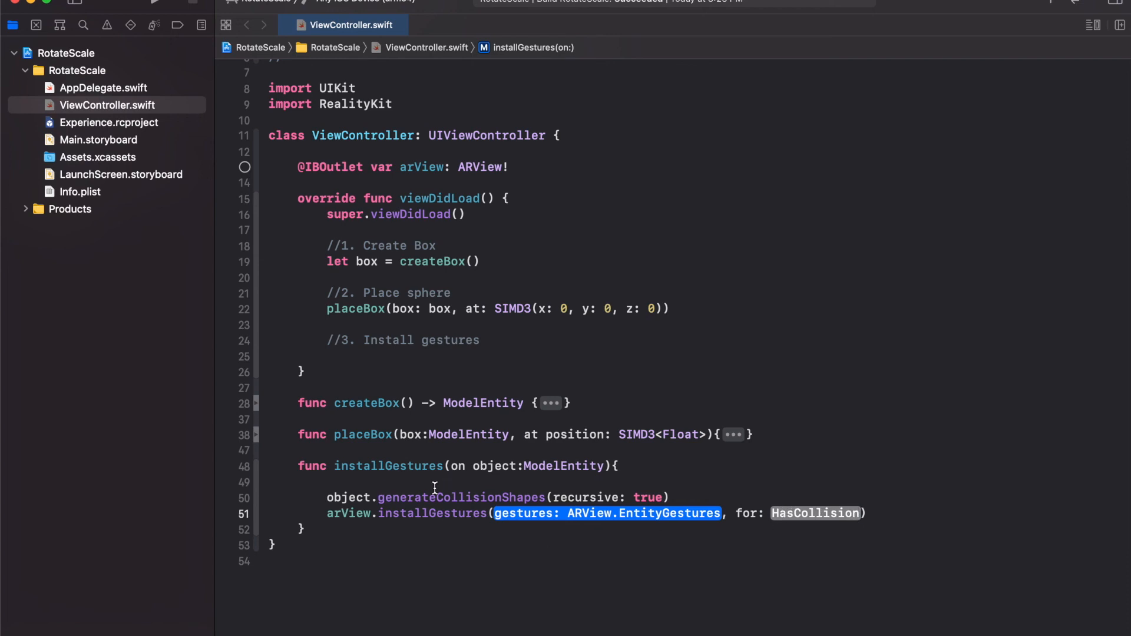
{"action": "mouse_move", "coordinate": [648, 512]}
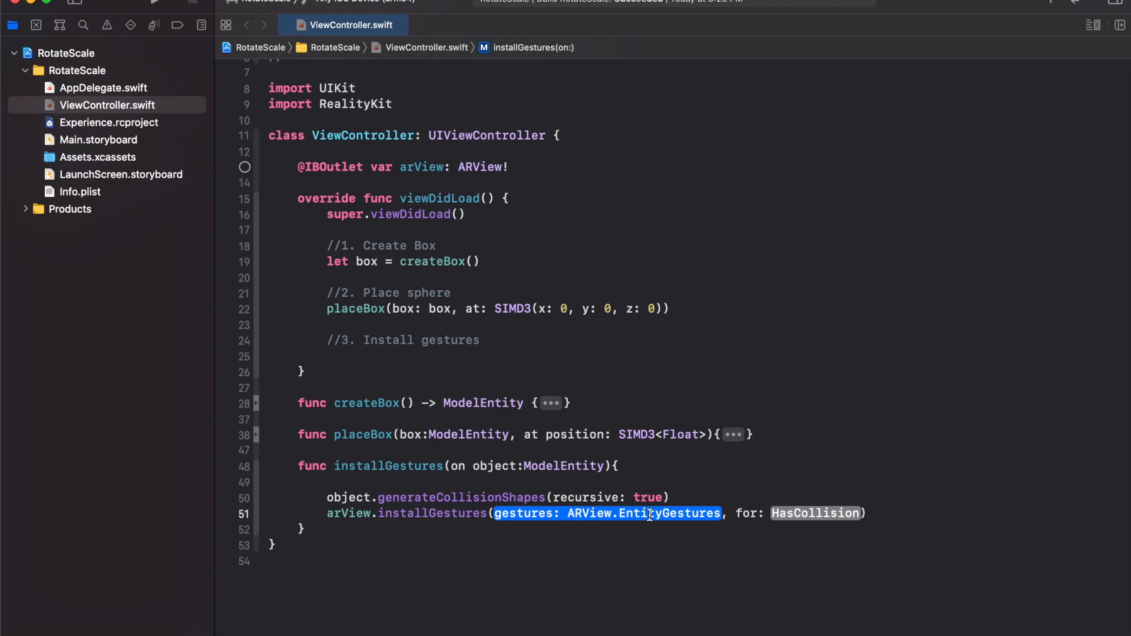
{"action": "type", "text": "["}
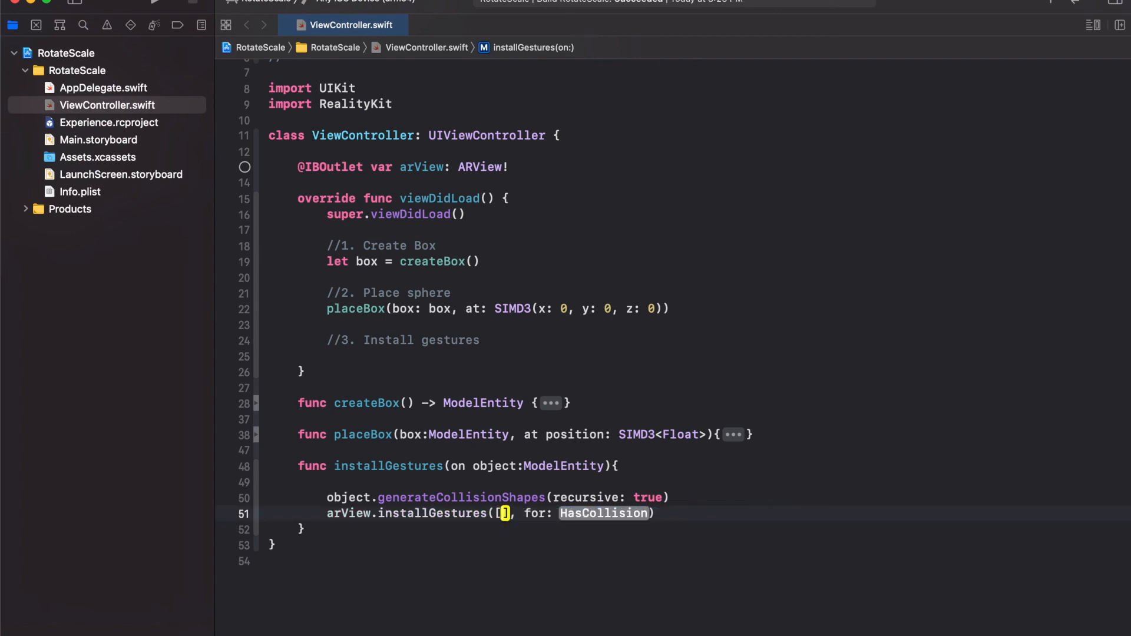
{"action": "type", "text": ".o"}
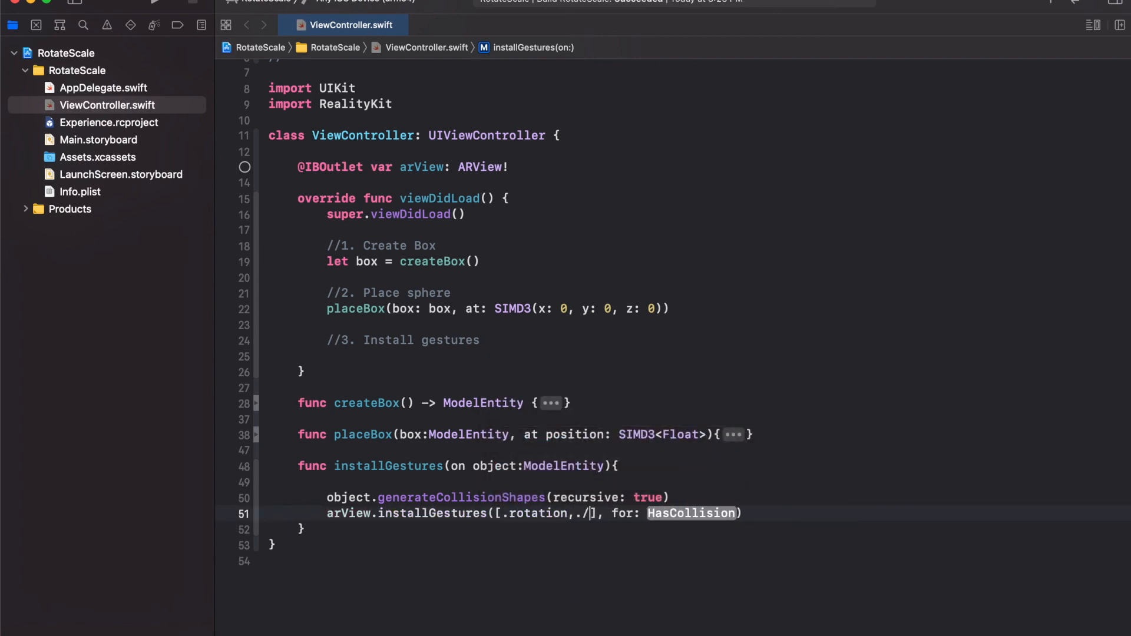
{"action": "type", "text": "scale"}
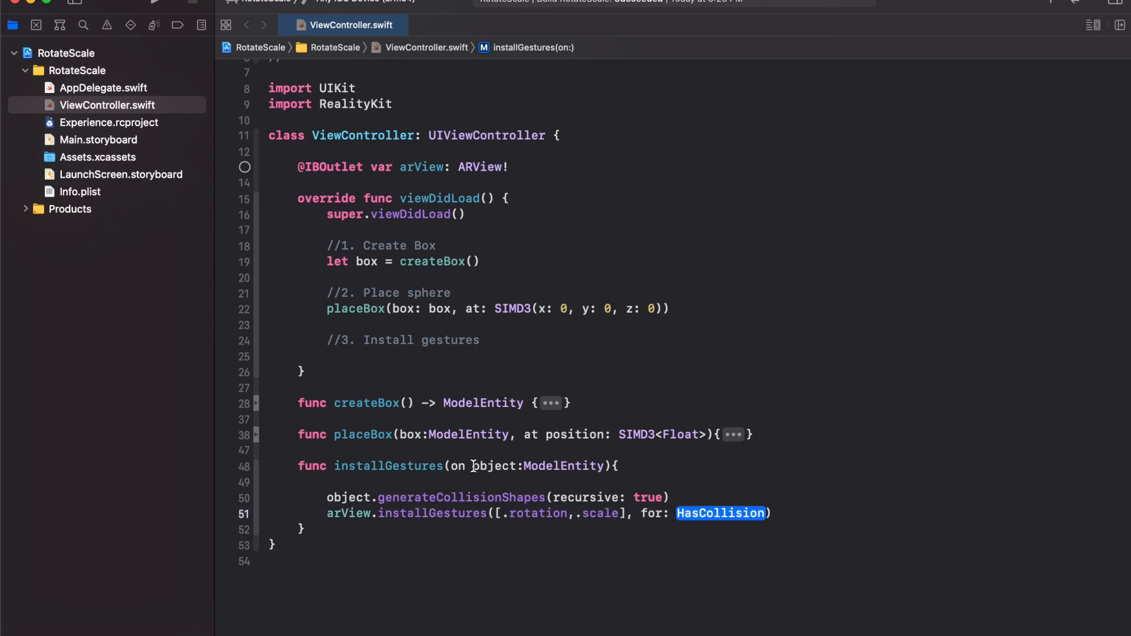
{"action": "type", "text": "o"}
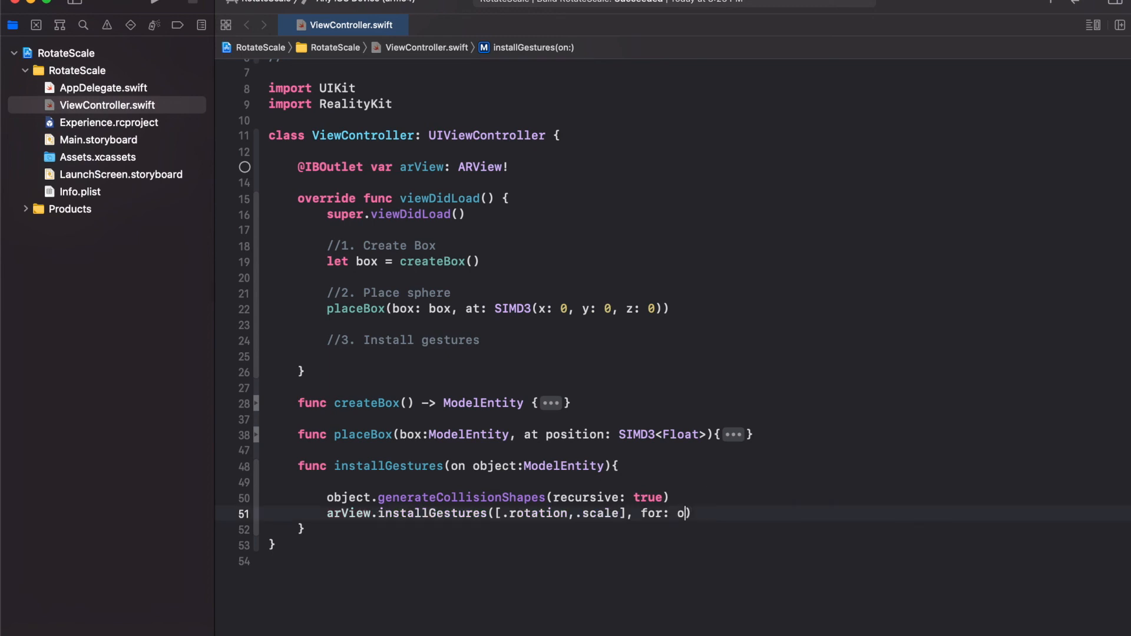
{"action": "type", "text": "bject)"}
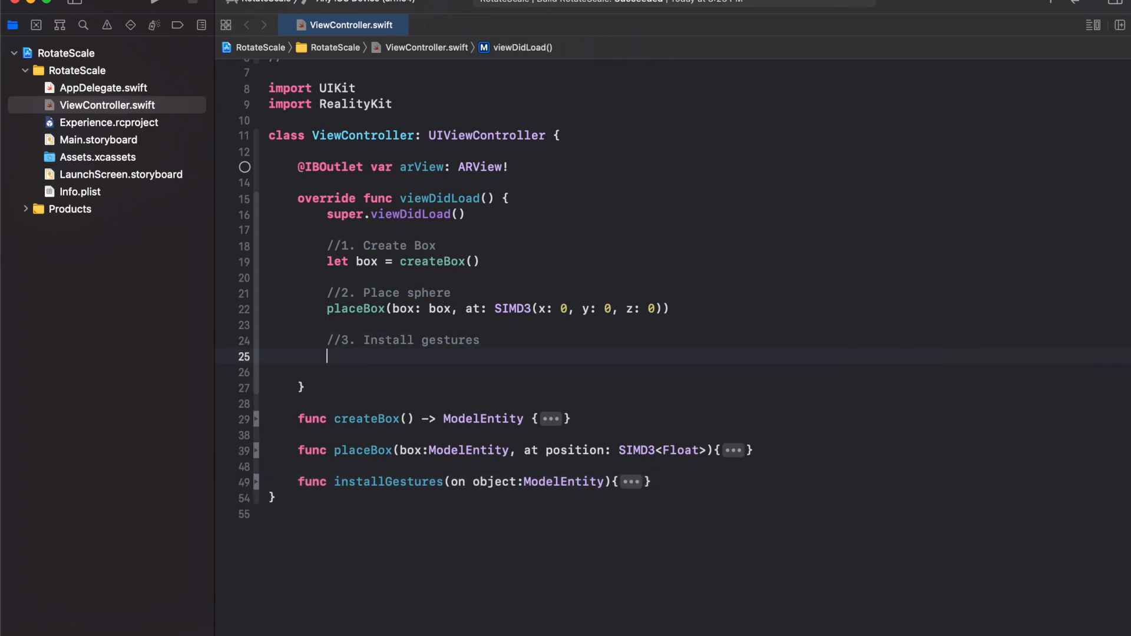
Add the call installGestures(on: box) in viewDidLoad beneath the Install gestures comment
{"action": "type", "text": "installGestures(on: ModelEntity)"}
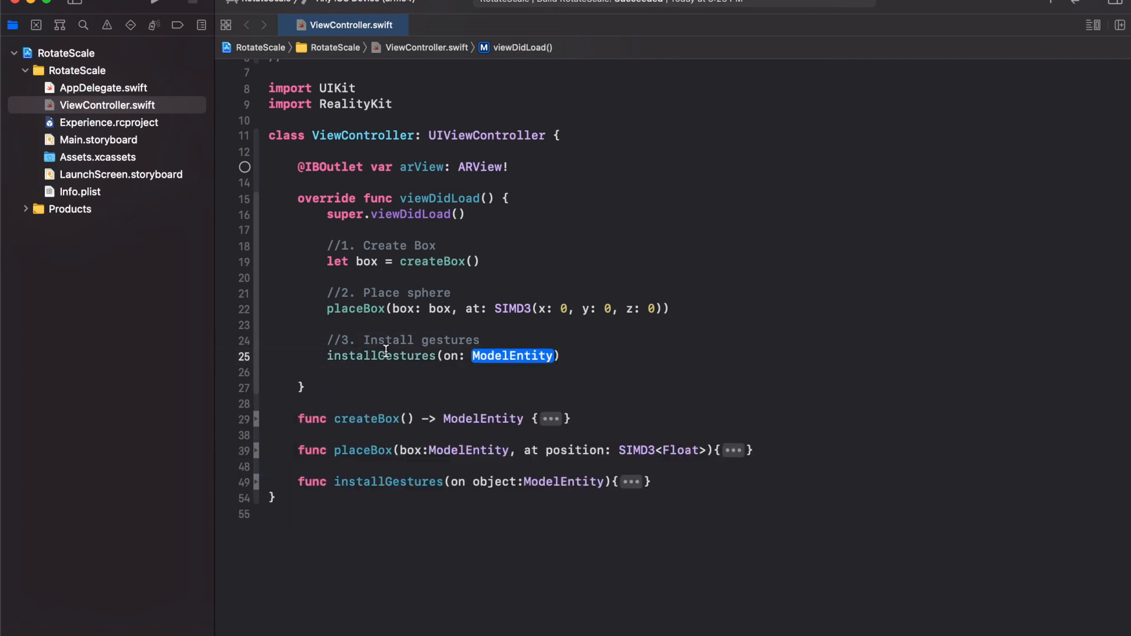
{"action": "mouse_move", "coordinate": [476, 344]}
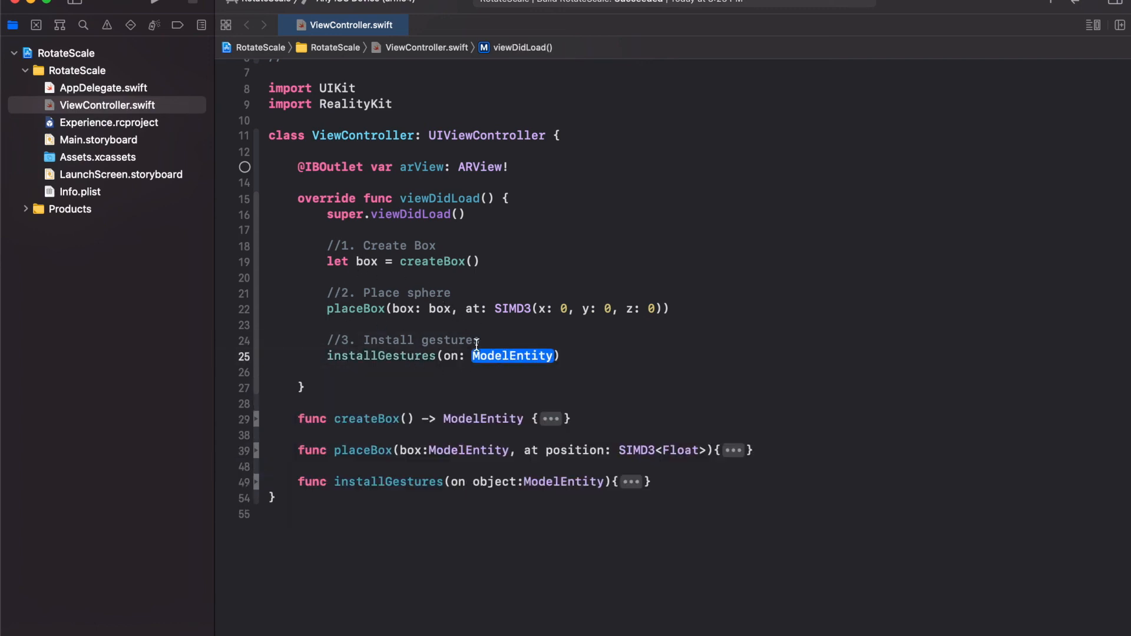
{"action": "type", "text": "box"}
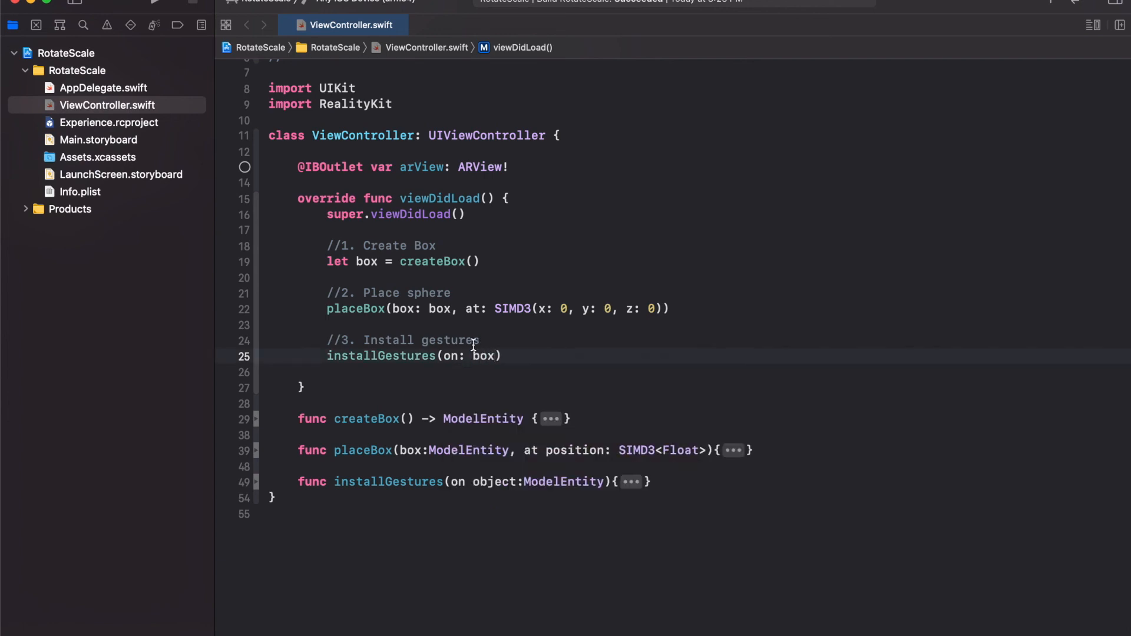